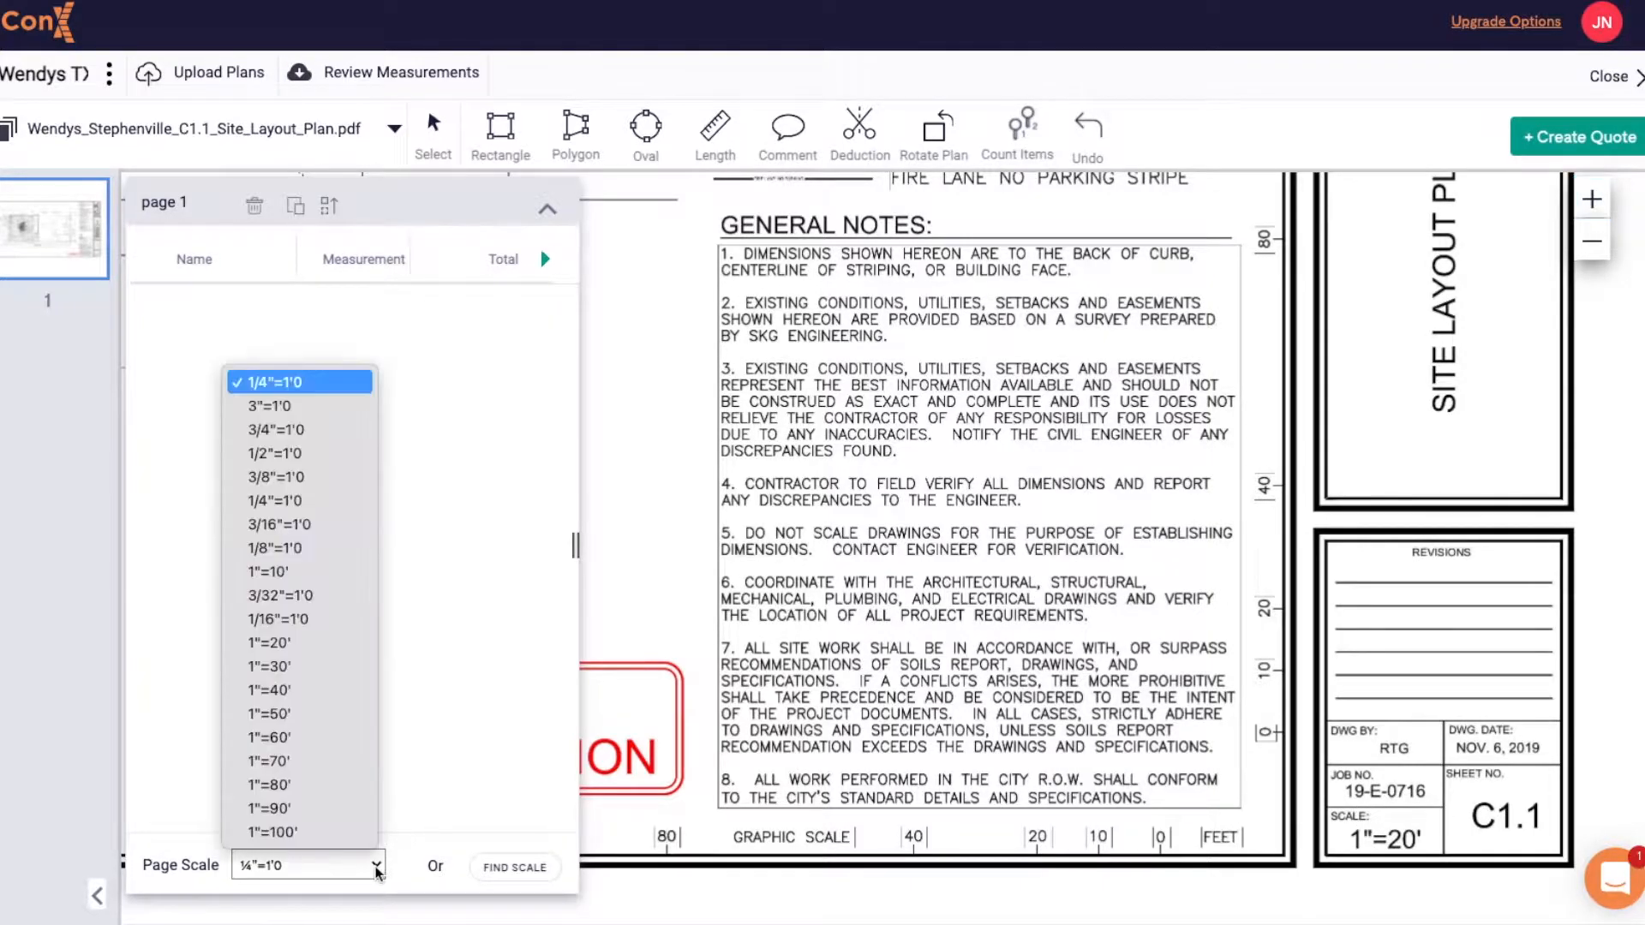
pyautogui.moveTo(272, 714)
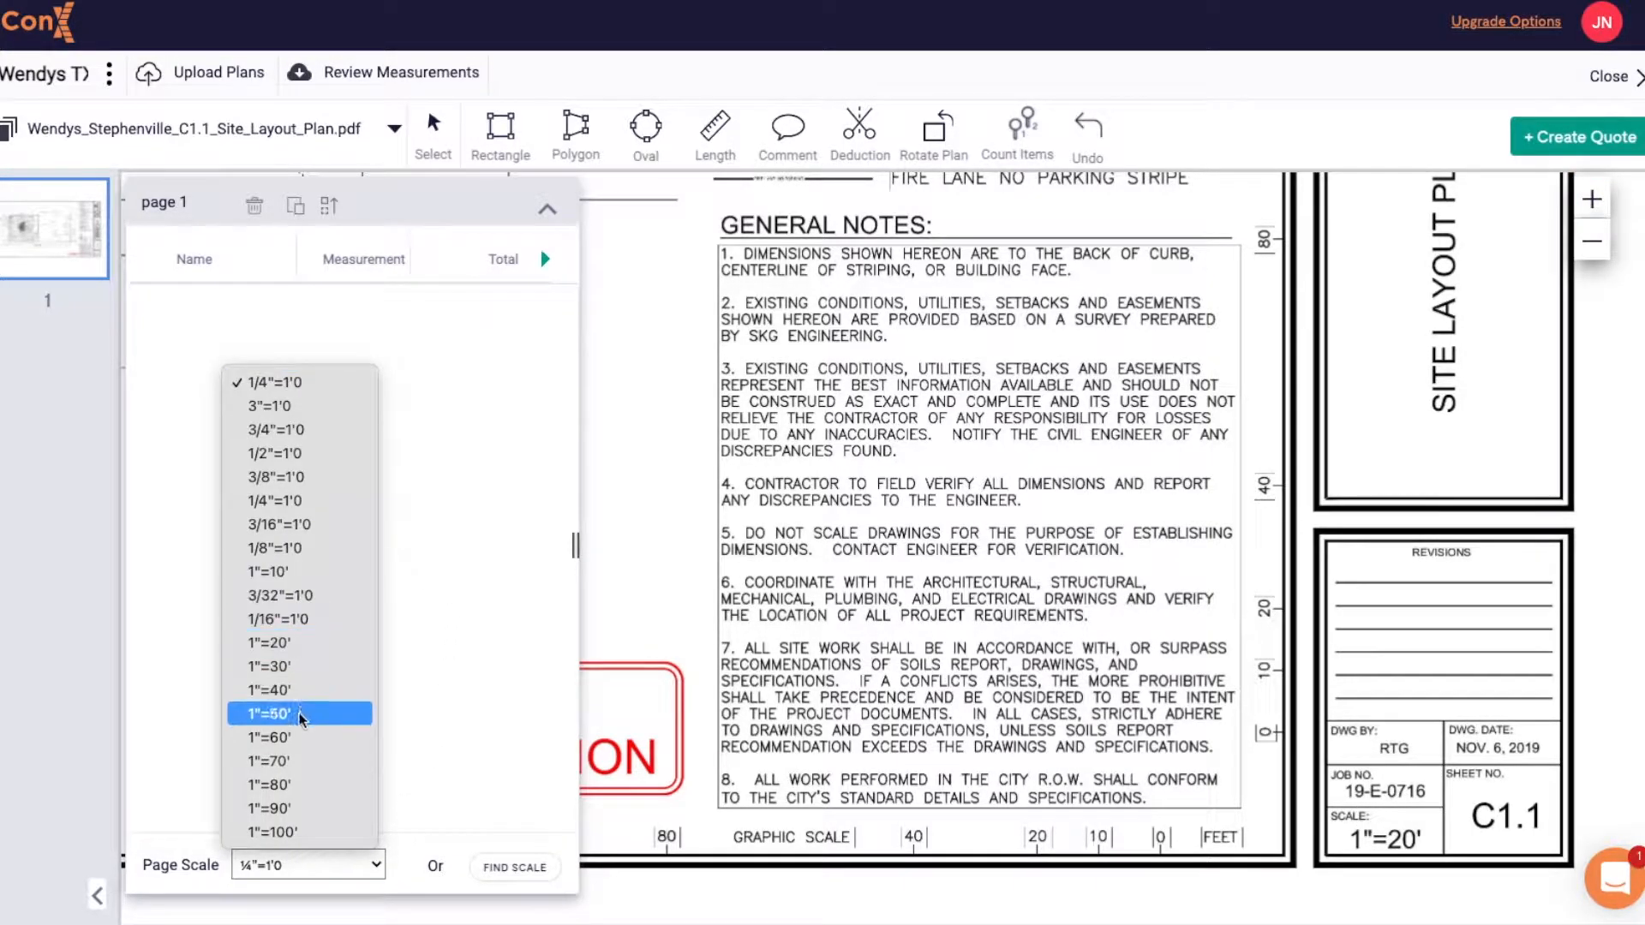
# Choose 1"=20' as the page scale and confirm updating the page's measurements.
pyautogui.click(268, 641)
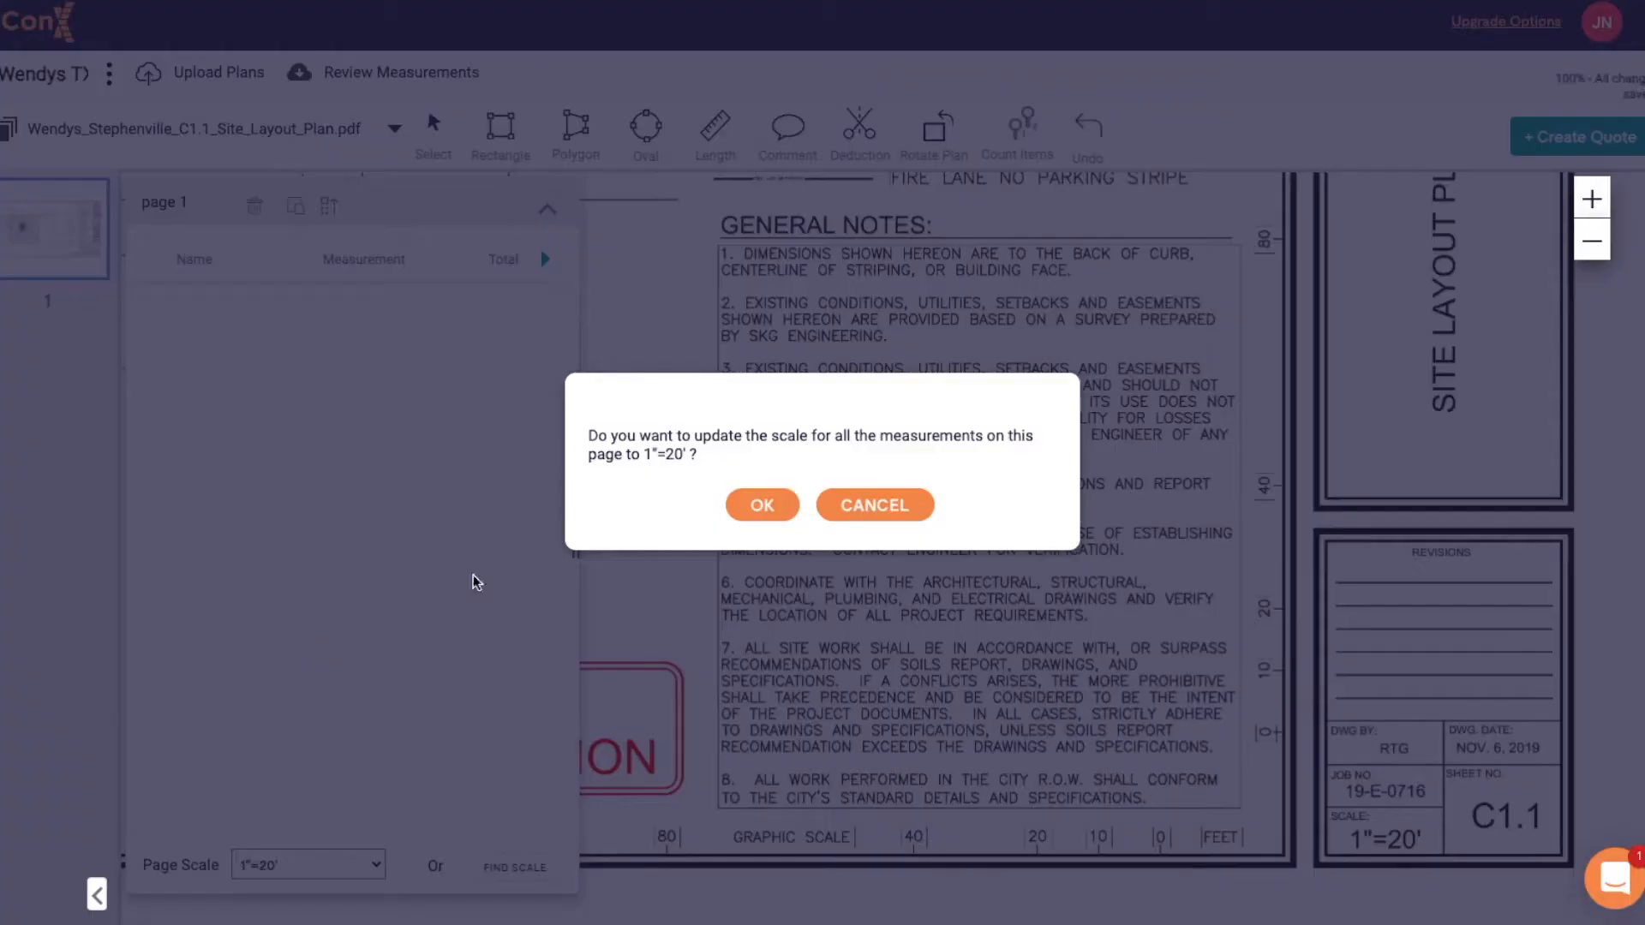
pyautogui.click(761, 505)
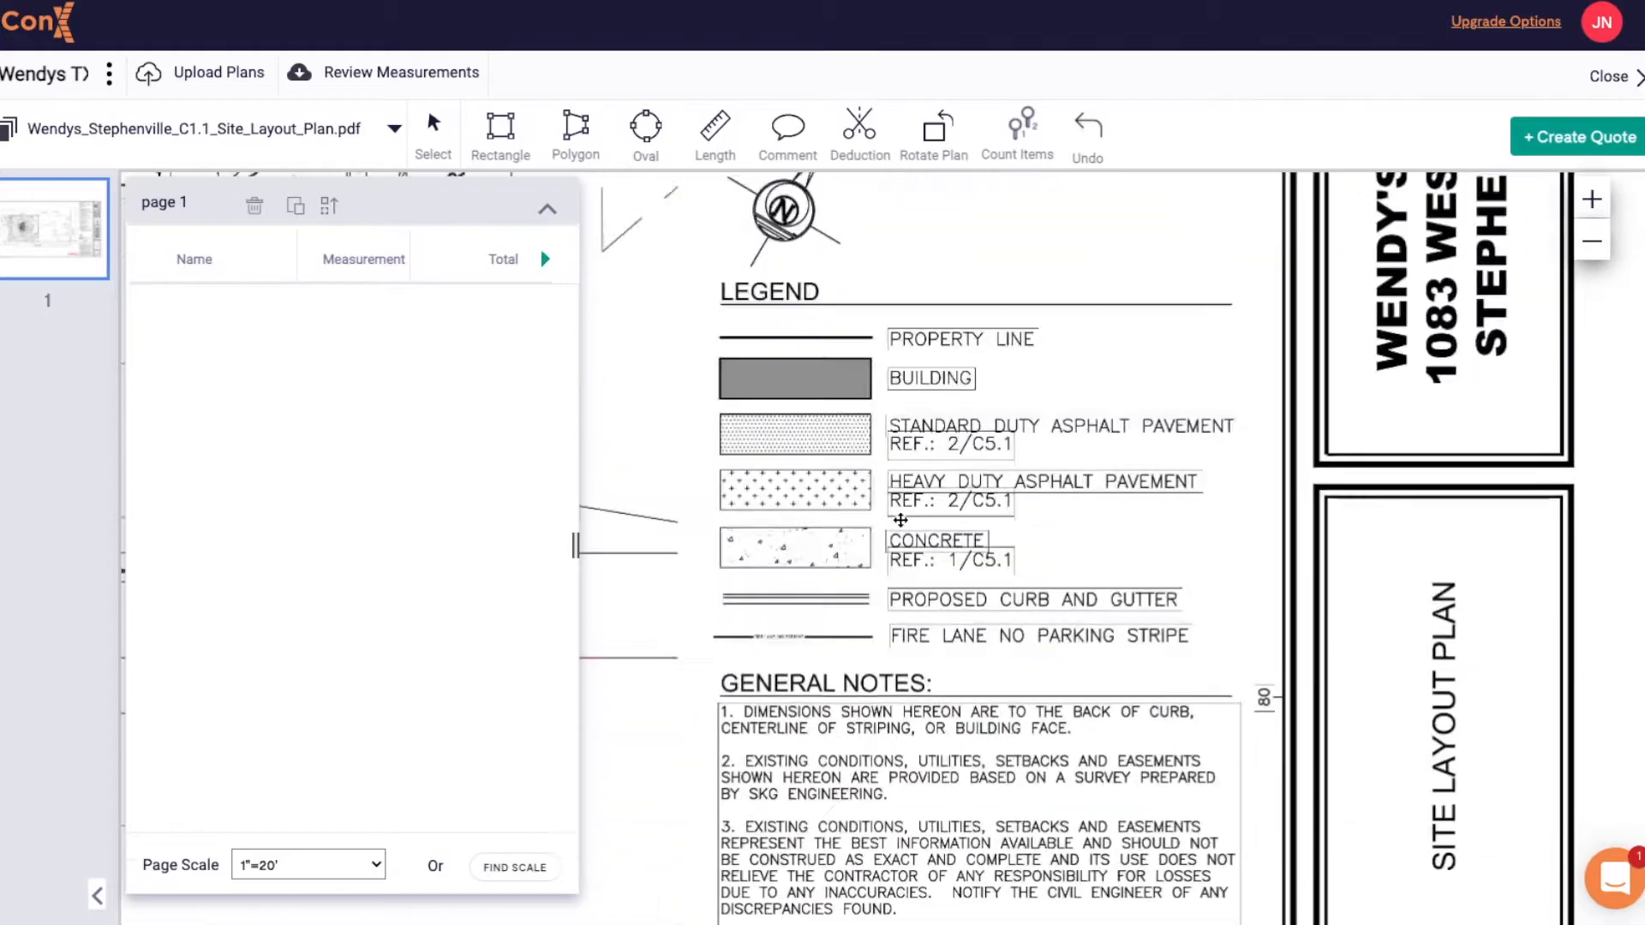
# Add SD Asphalt and Concrete area groups and a Curb + Gutter length group to favourites.
pyautogui.click(575, 126)
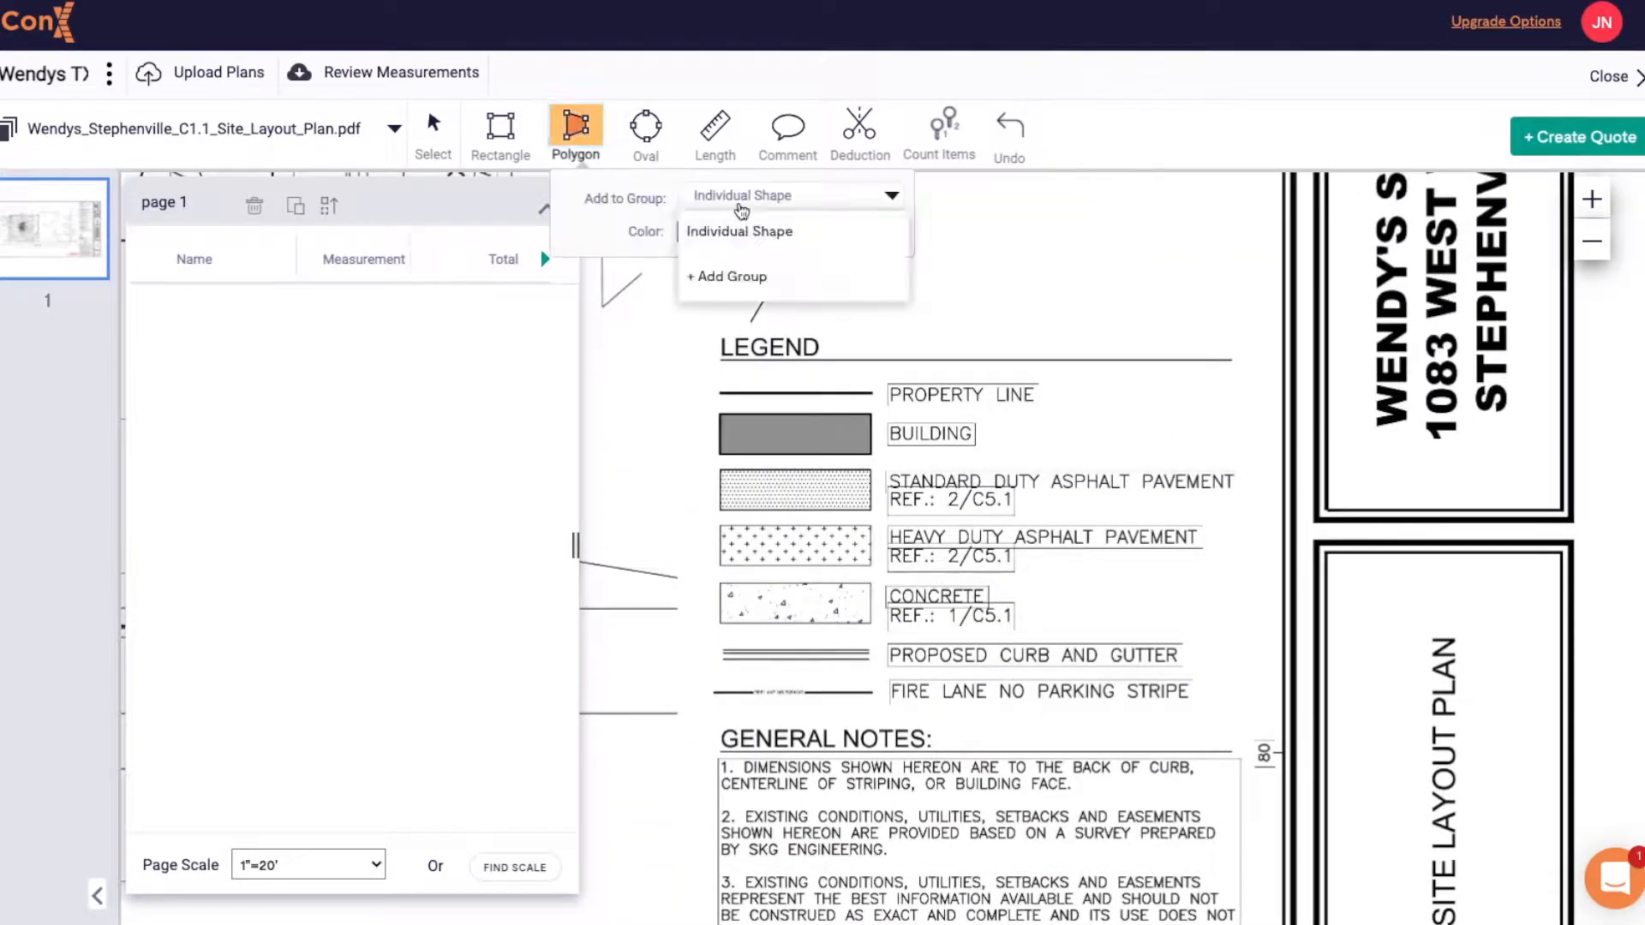
pyautogui.click(727, 276)
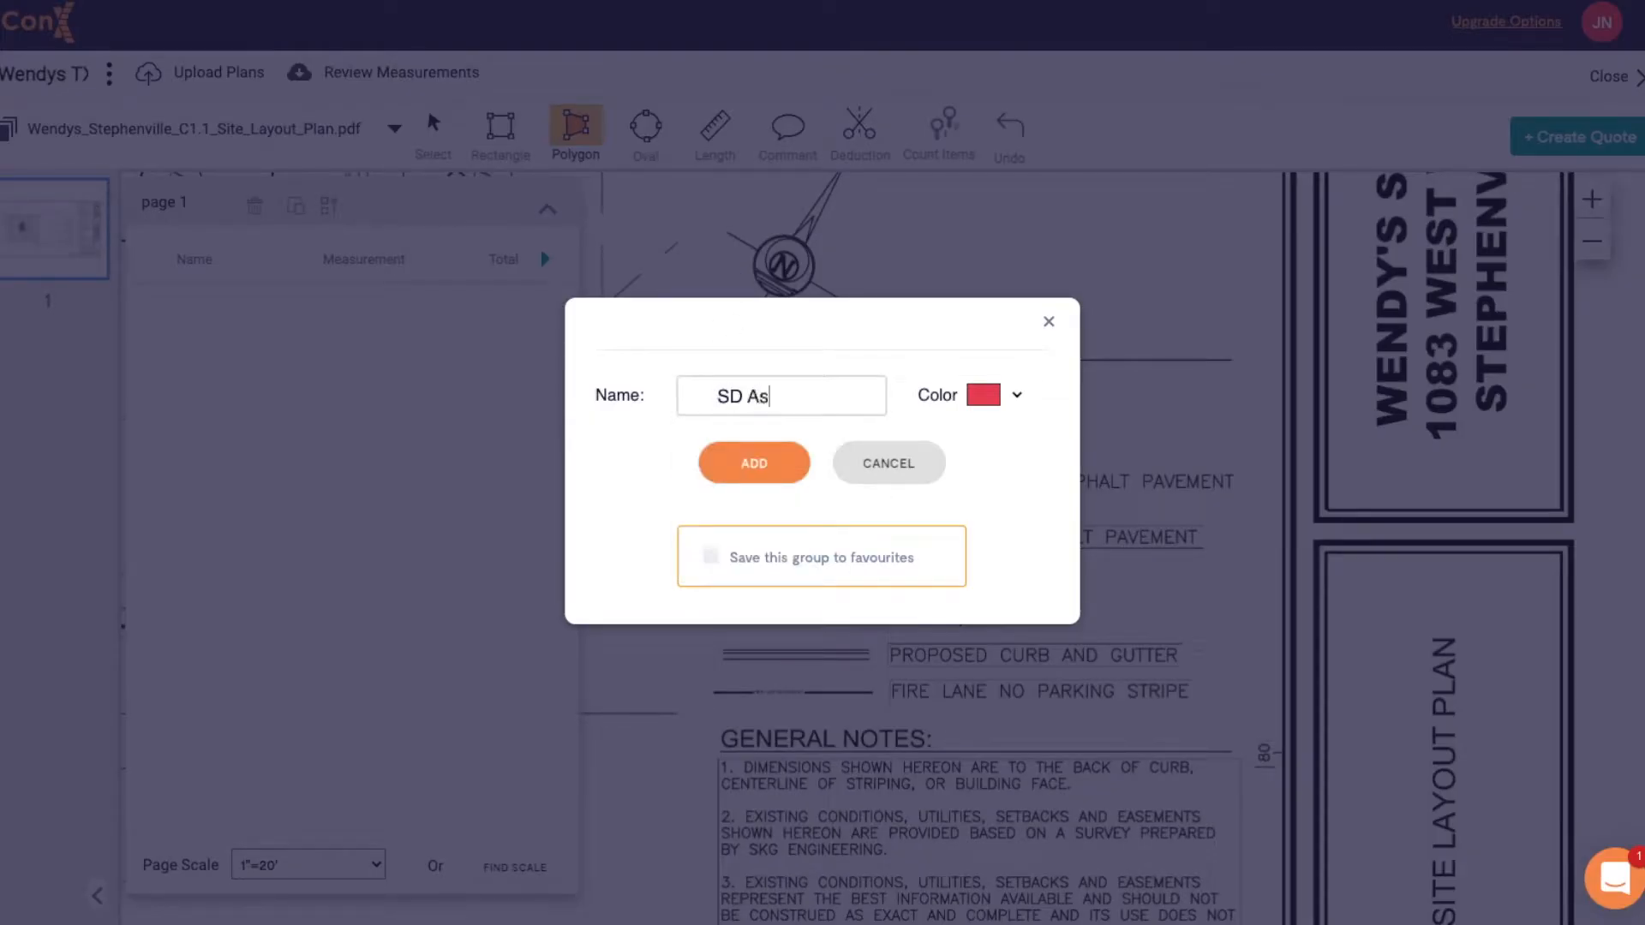
pyautogui.click(710, 557)
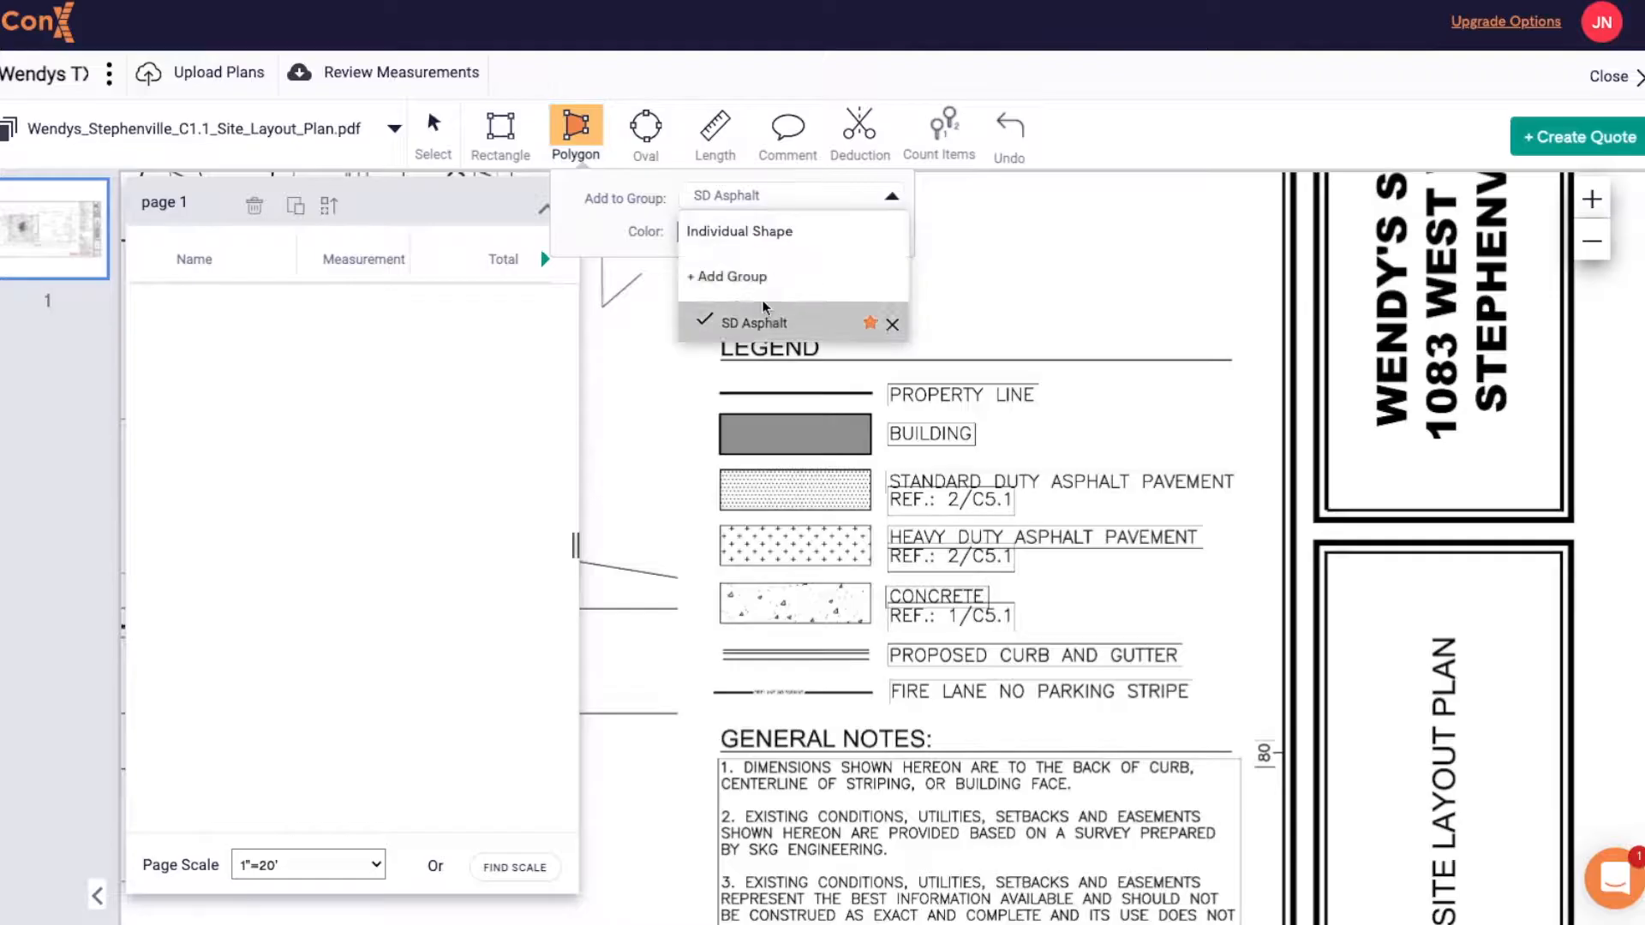
pyautogui.click(726, 275)
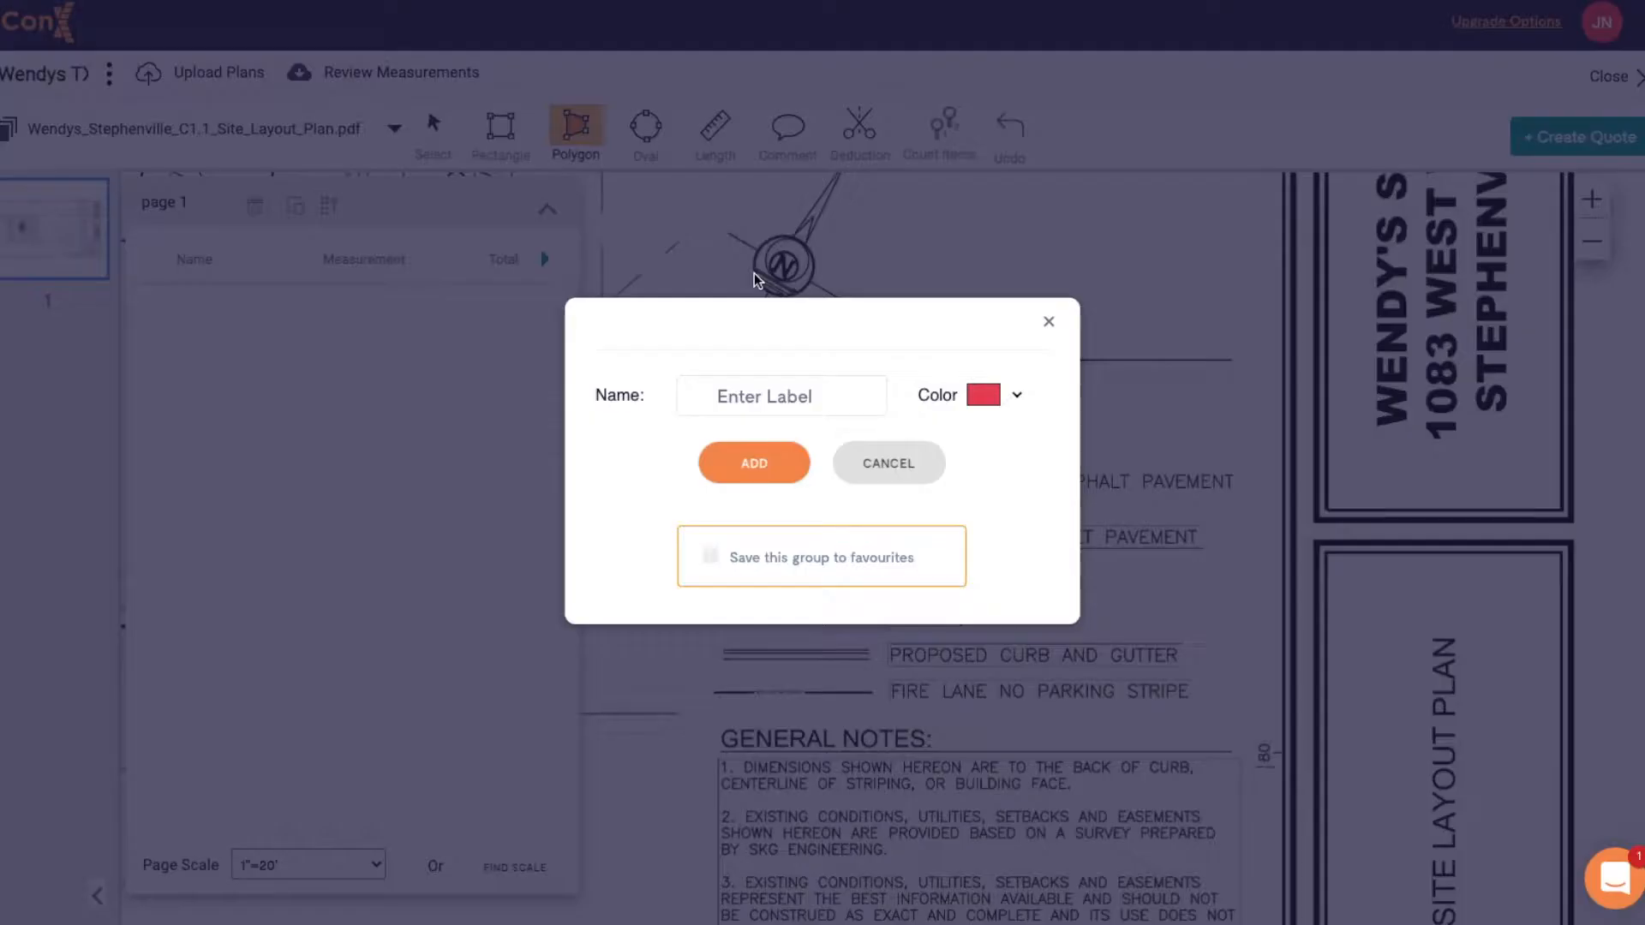
pyautogui.write('Concret')
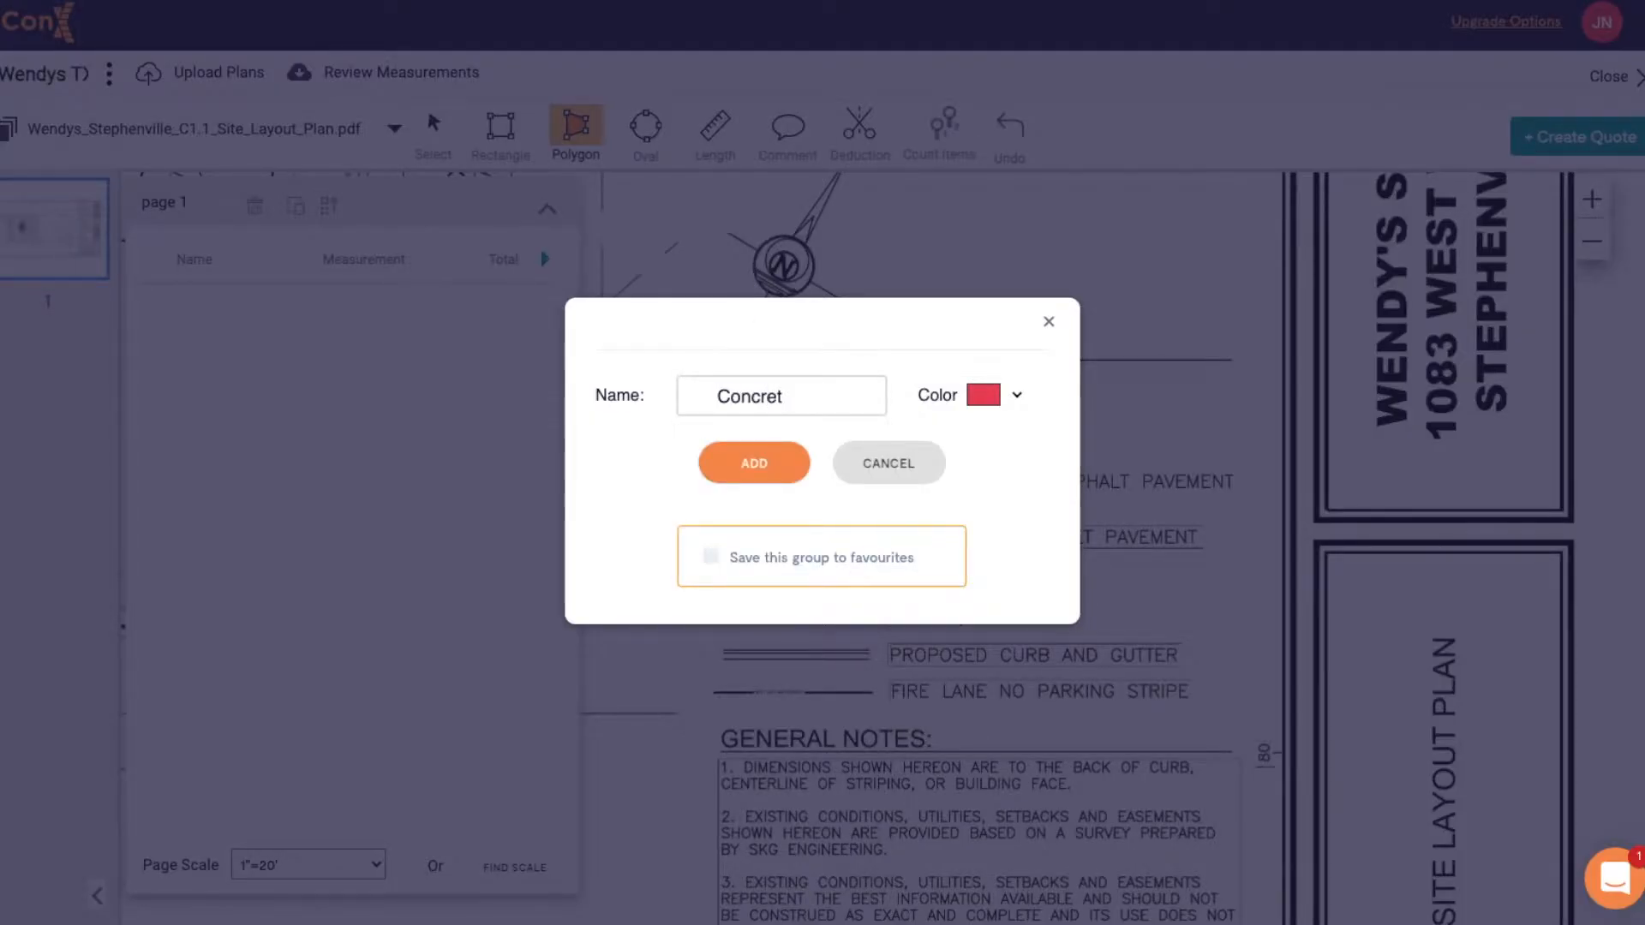
pyautogui.click(1015, 396)
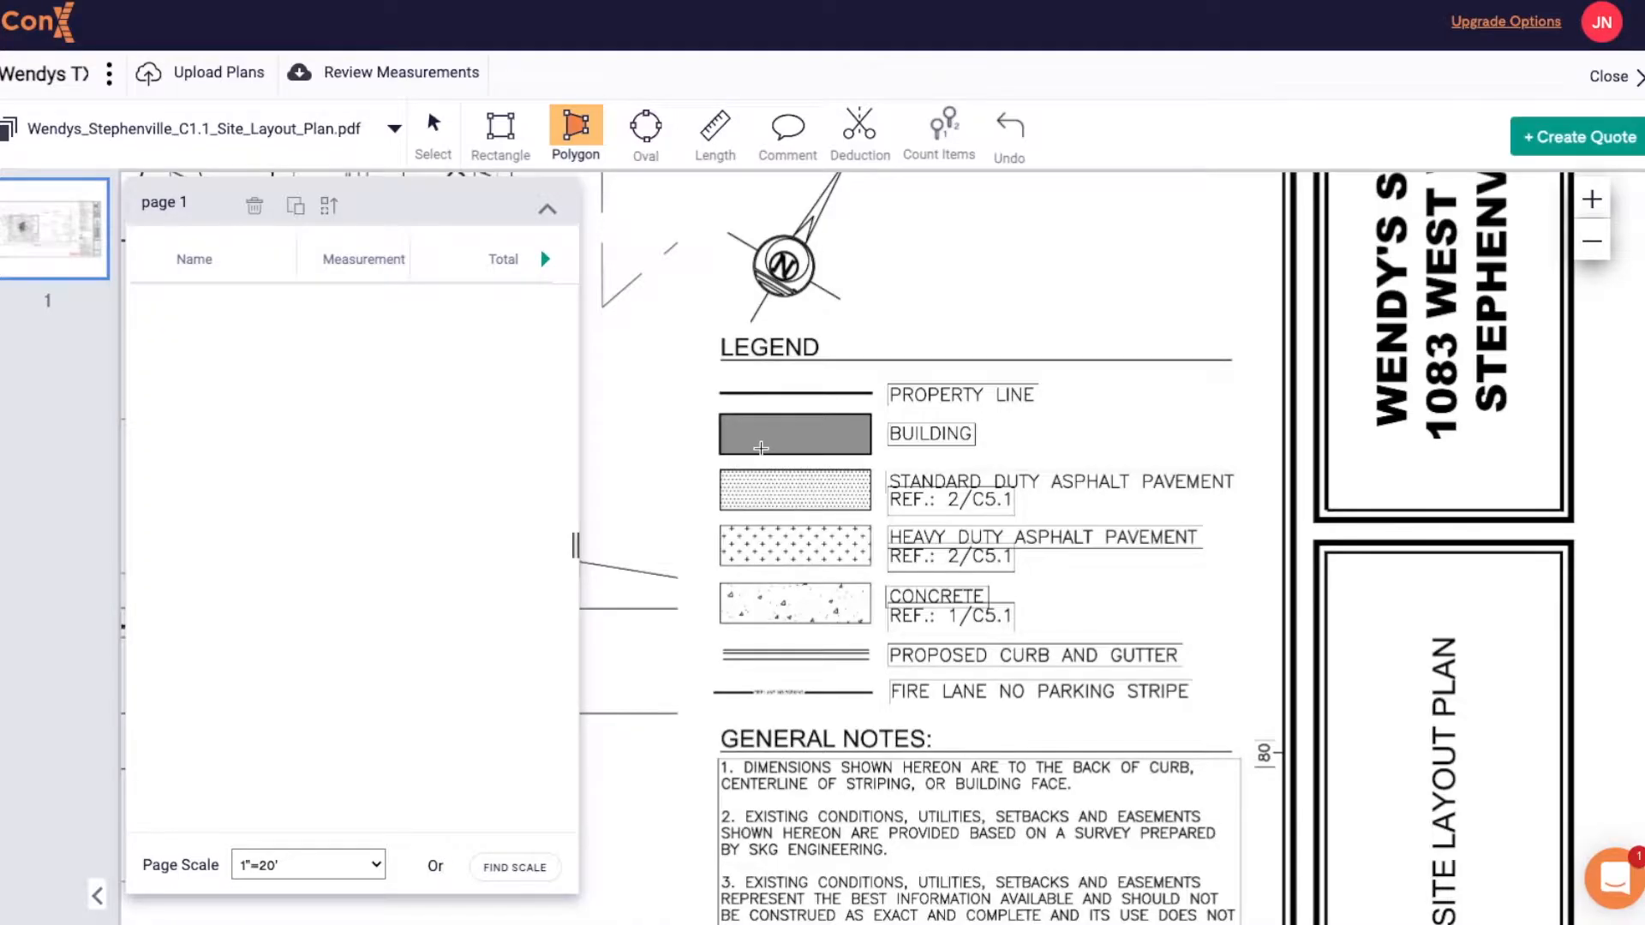
pyautogui.click(715, 126)
pyautogui.write('Curb + Gutter')
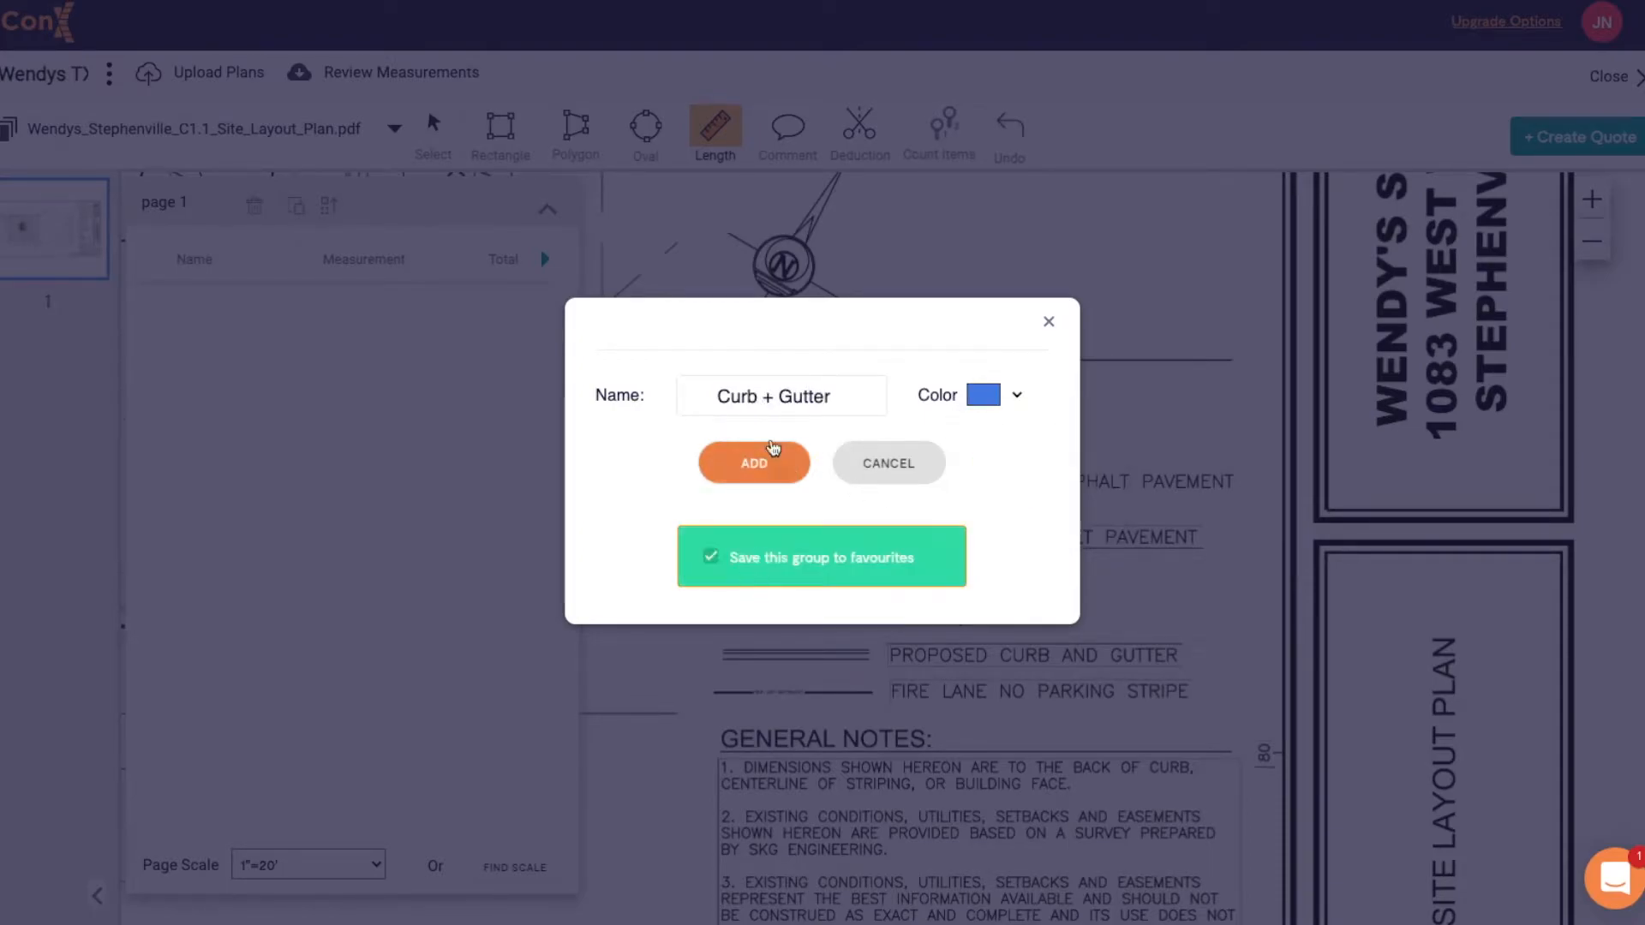
pyautogui.click(753, 463)
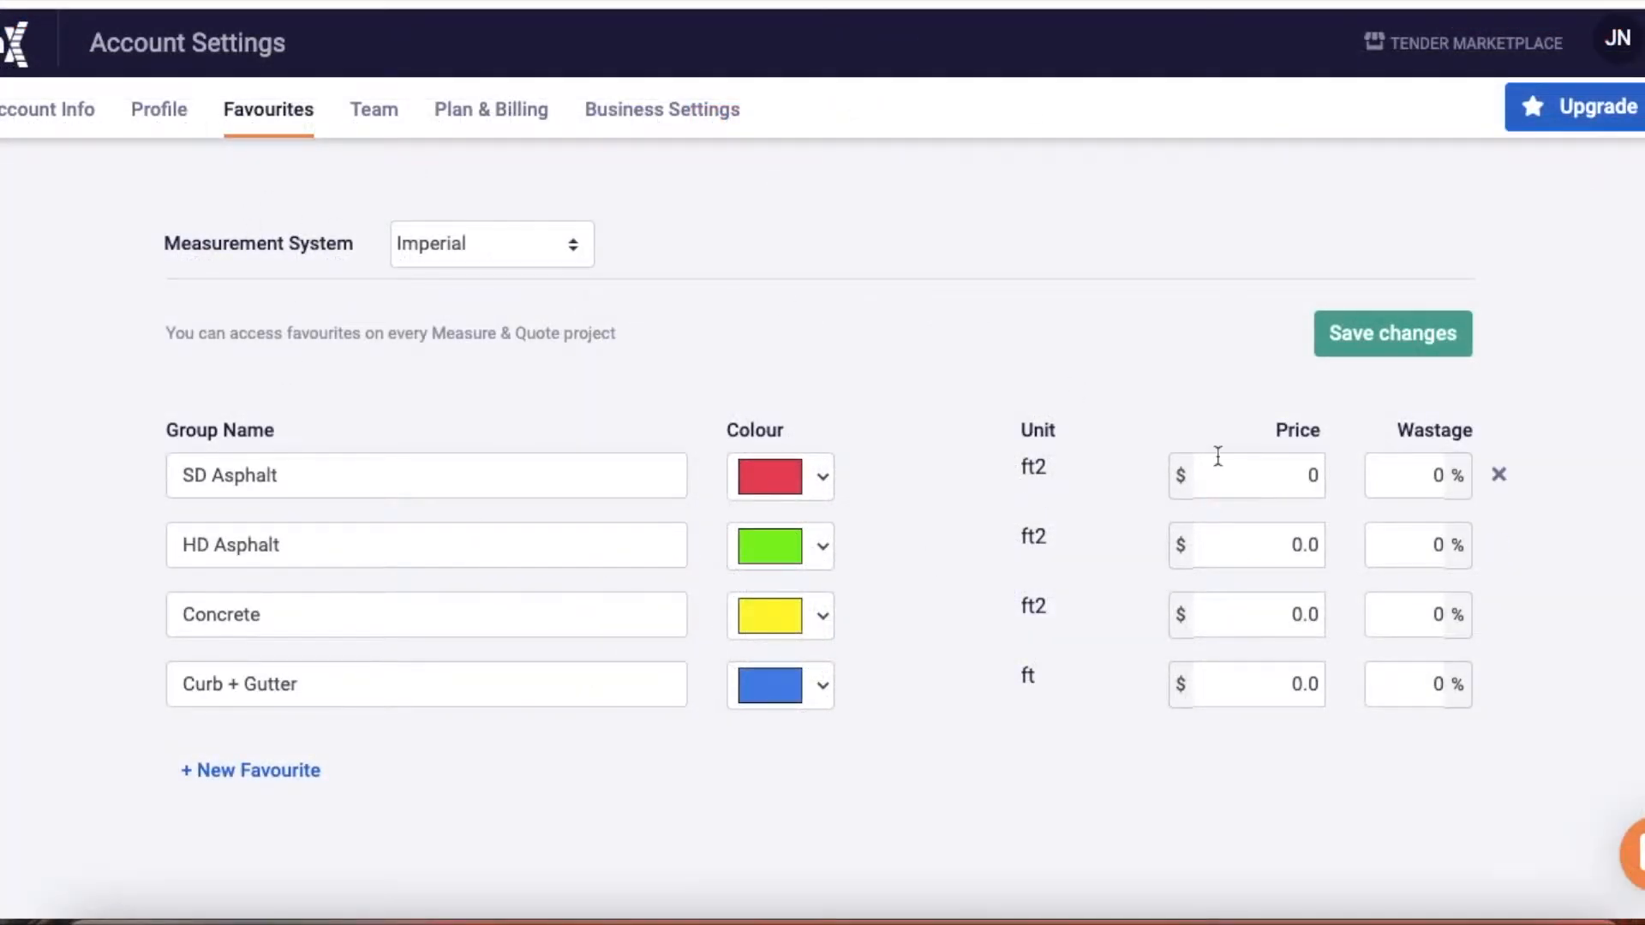
# Price the favourites at $15 SD Asphalt, $25 HD Asphalt and $350 Concrete, and save.
pyautogui.write('15')
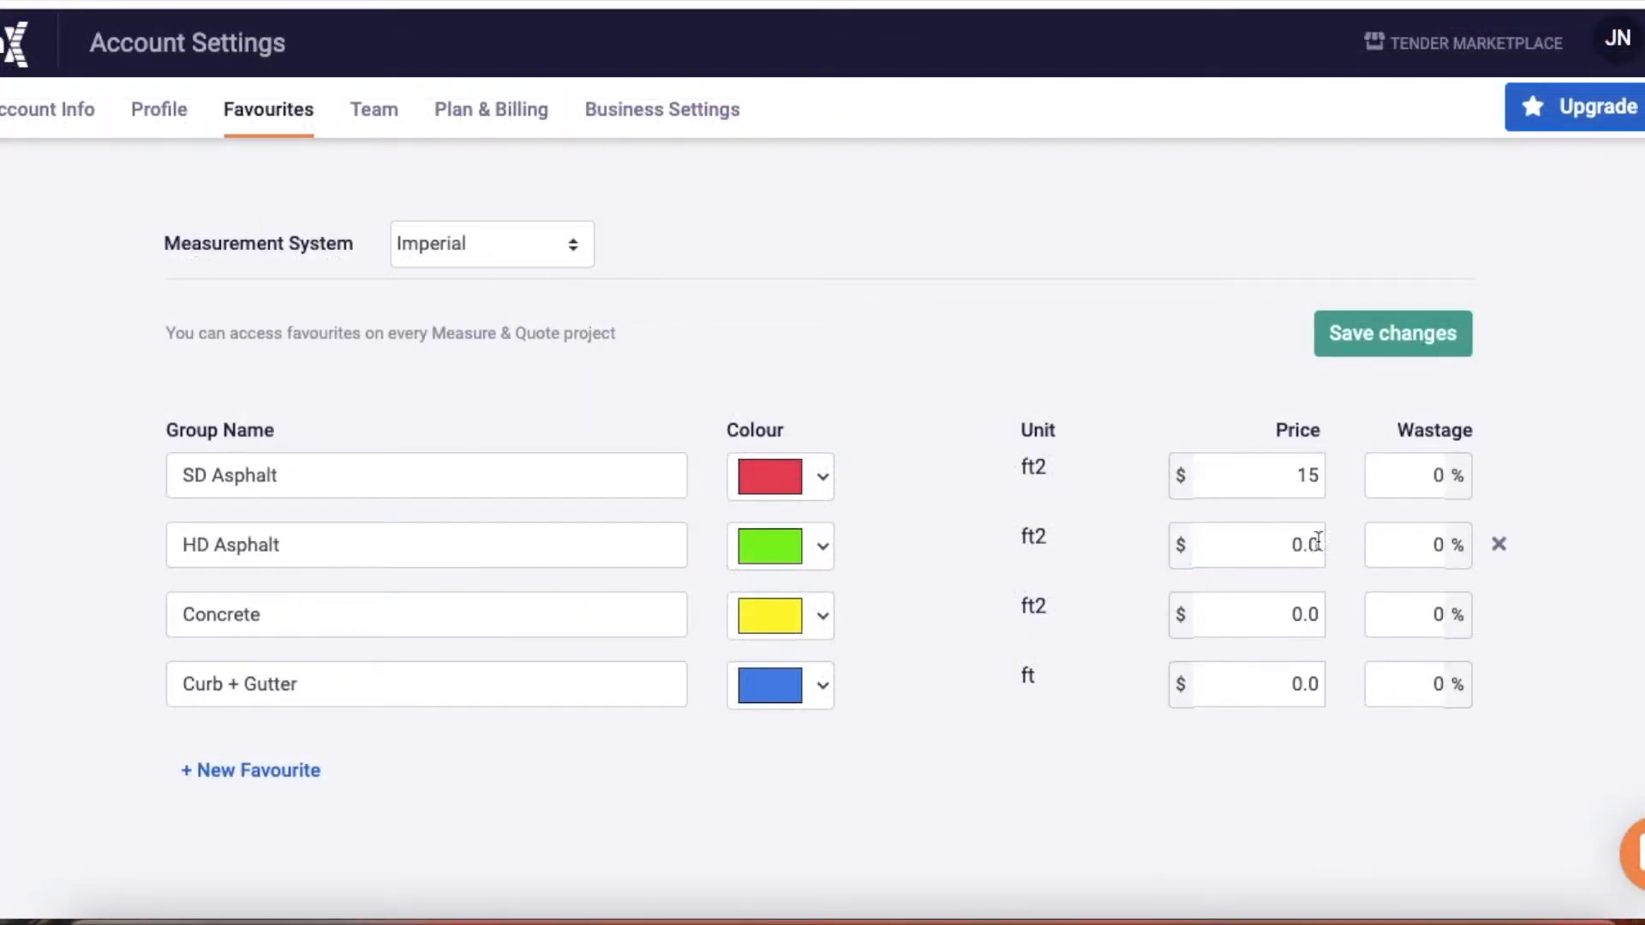
pyautogui.write('350')
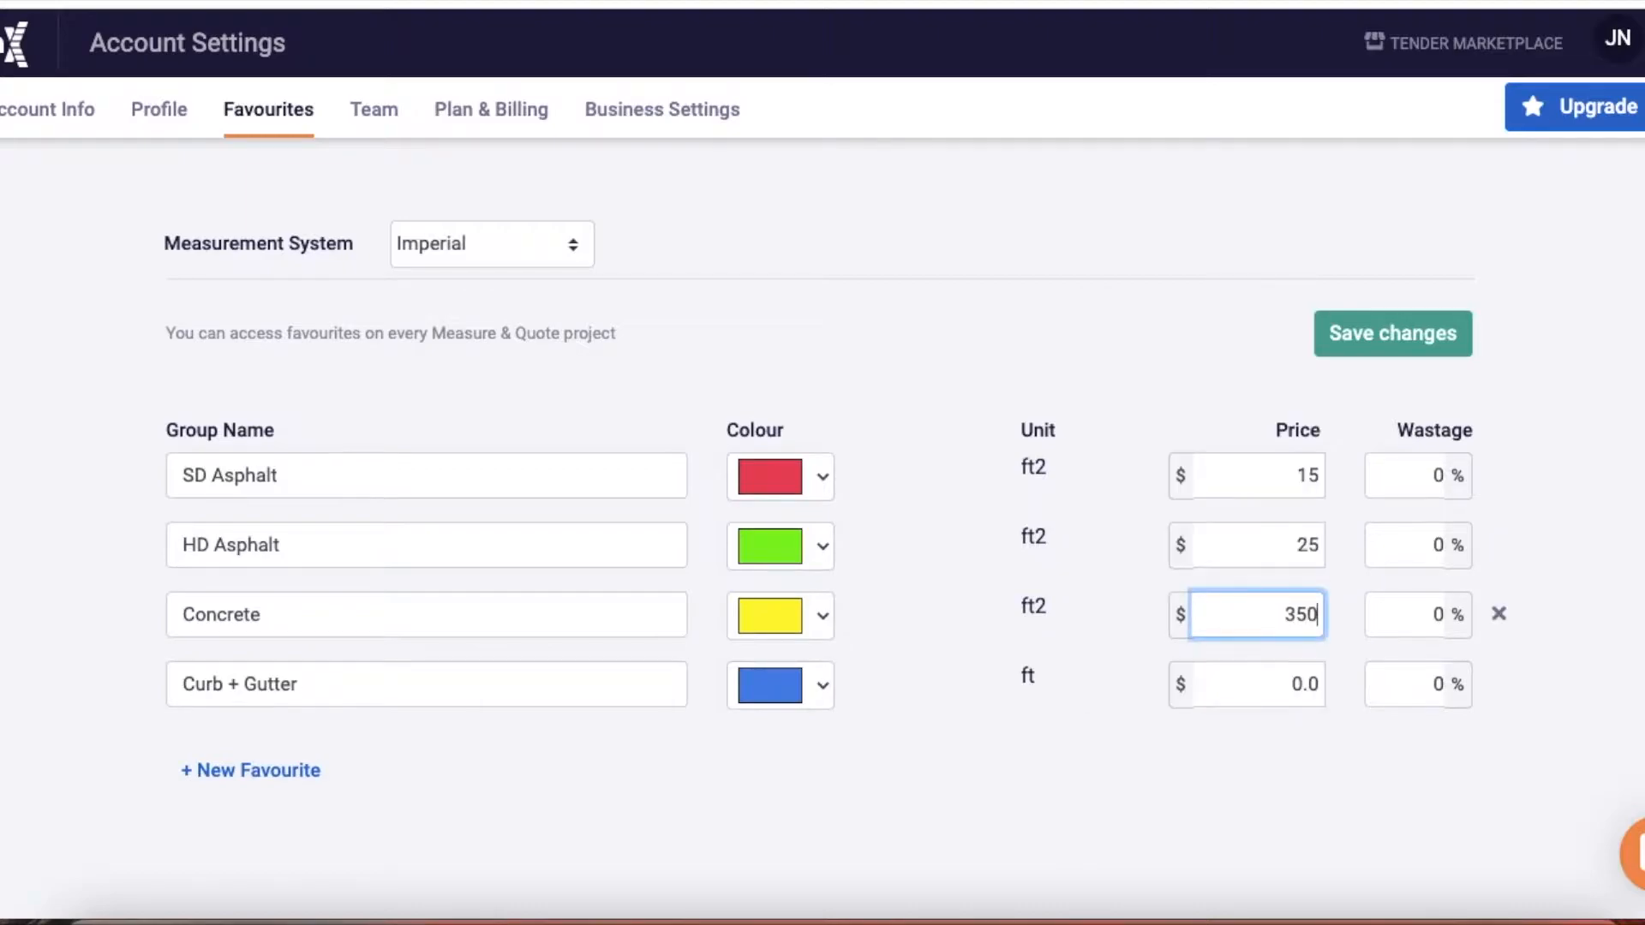
pyautogui.click(1392, 334)
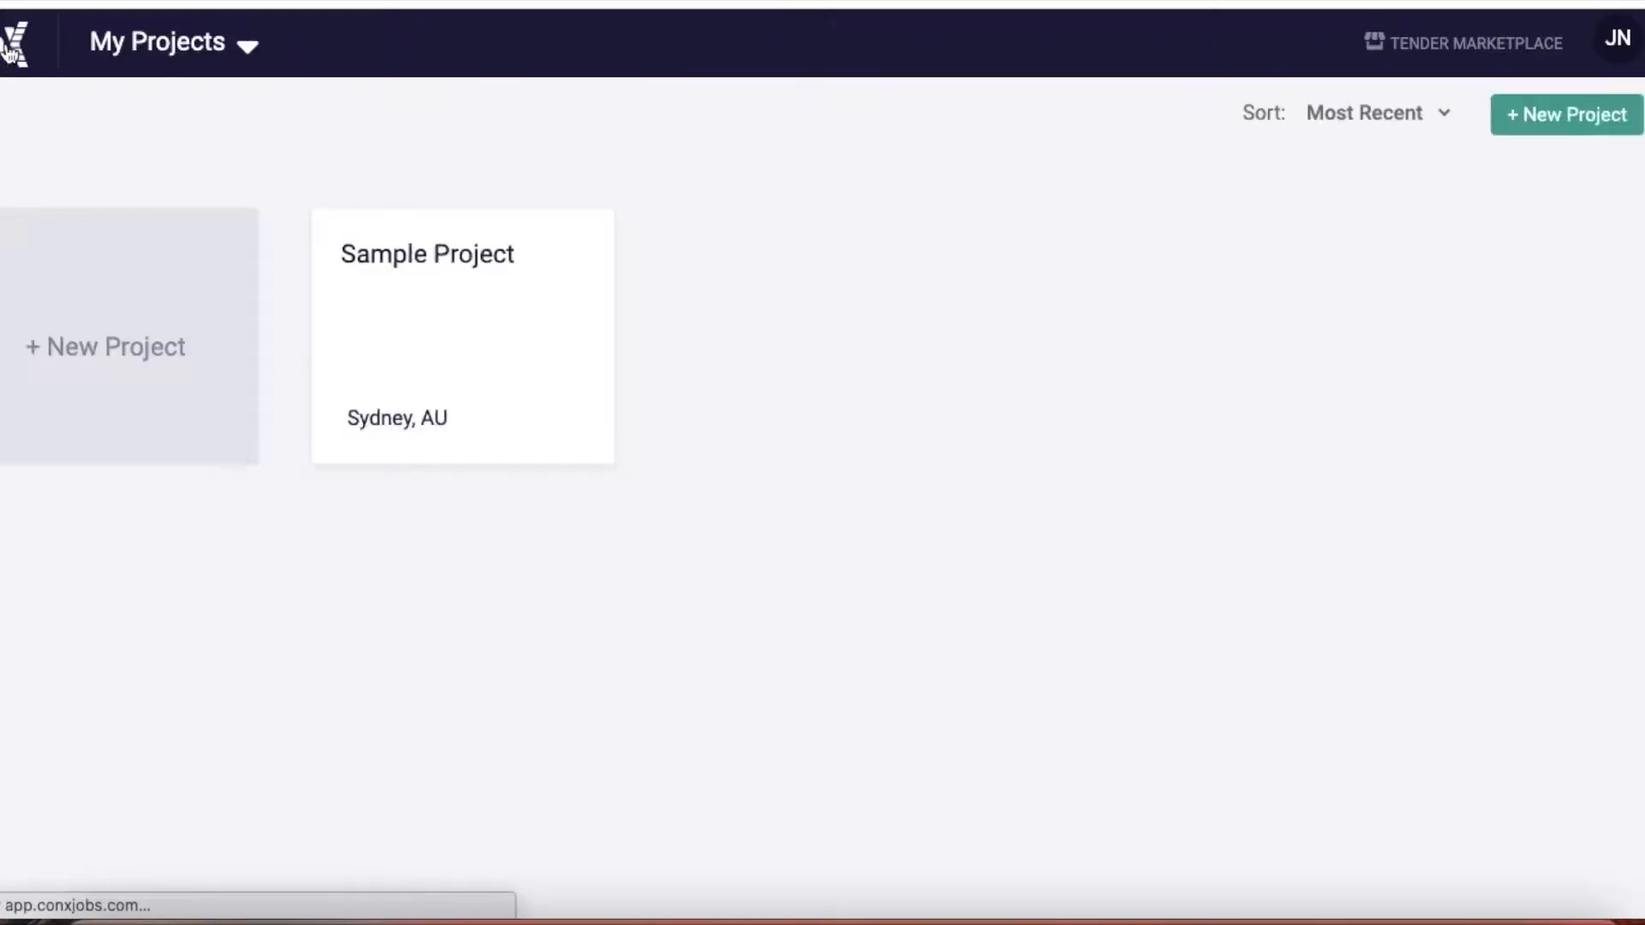
# Reopen the Wendys project and trace curb lines into the Curb + Gutter length group.
pyautogui.click(462, 315)
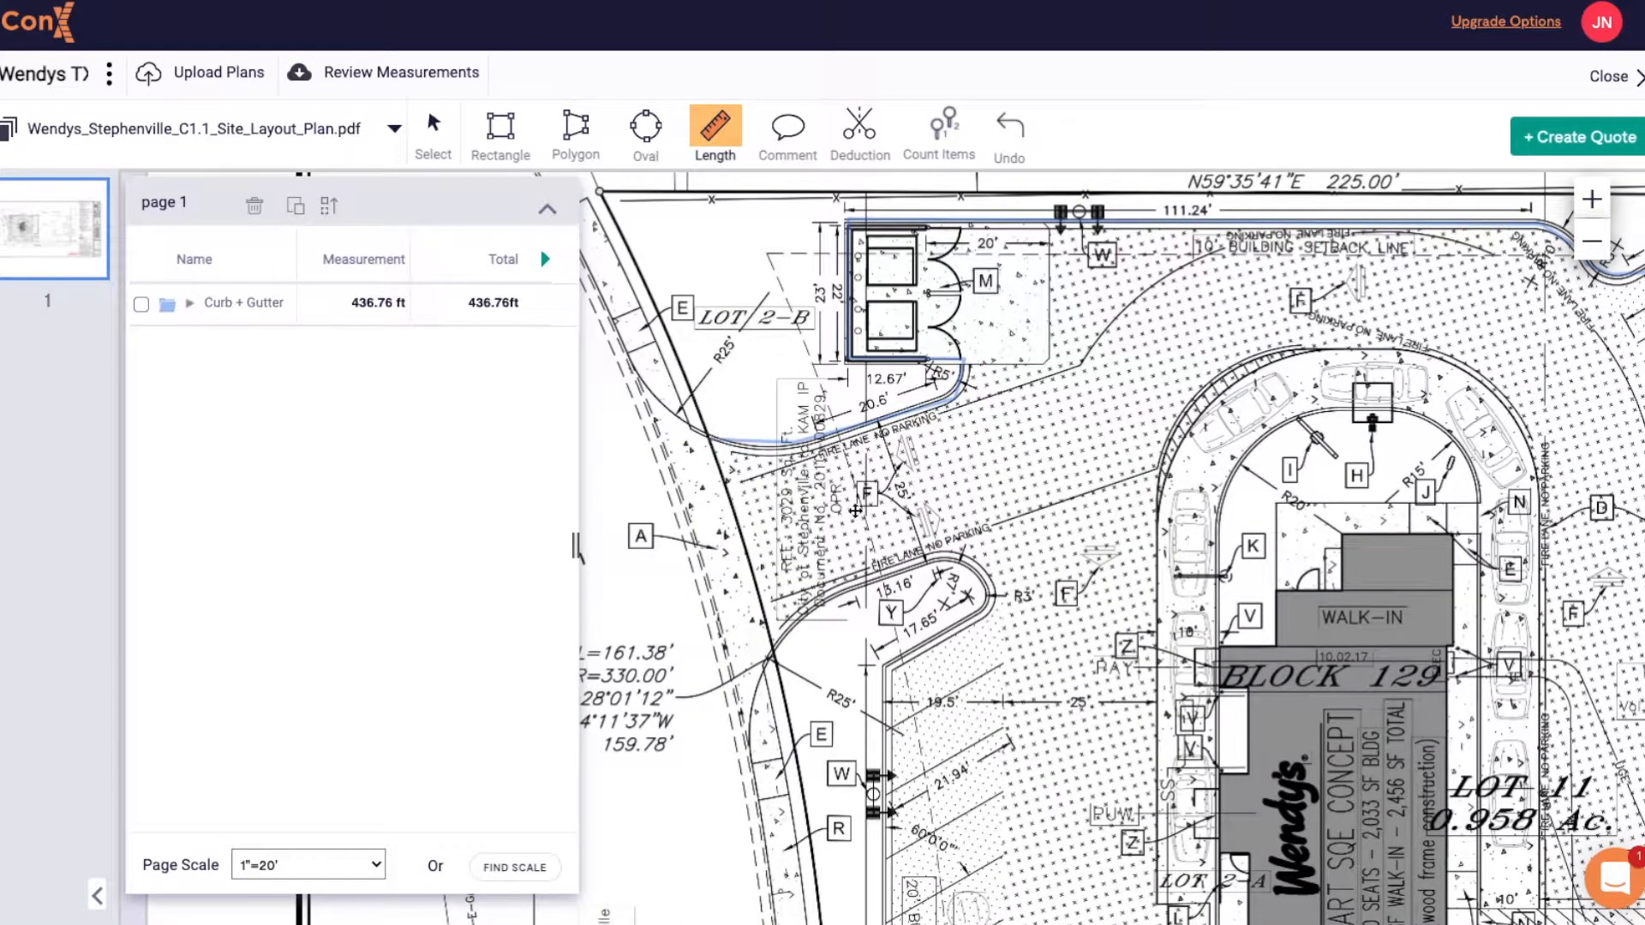
pyautogui.click(981, 572)
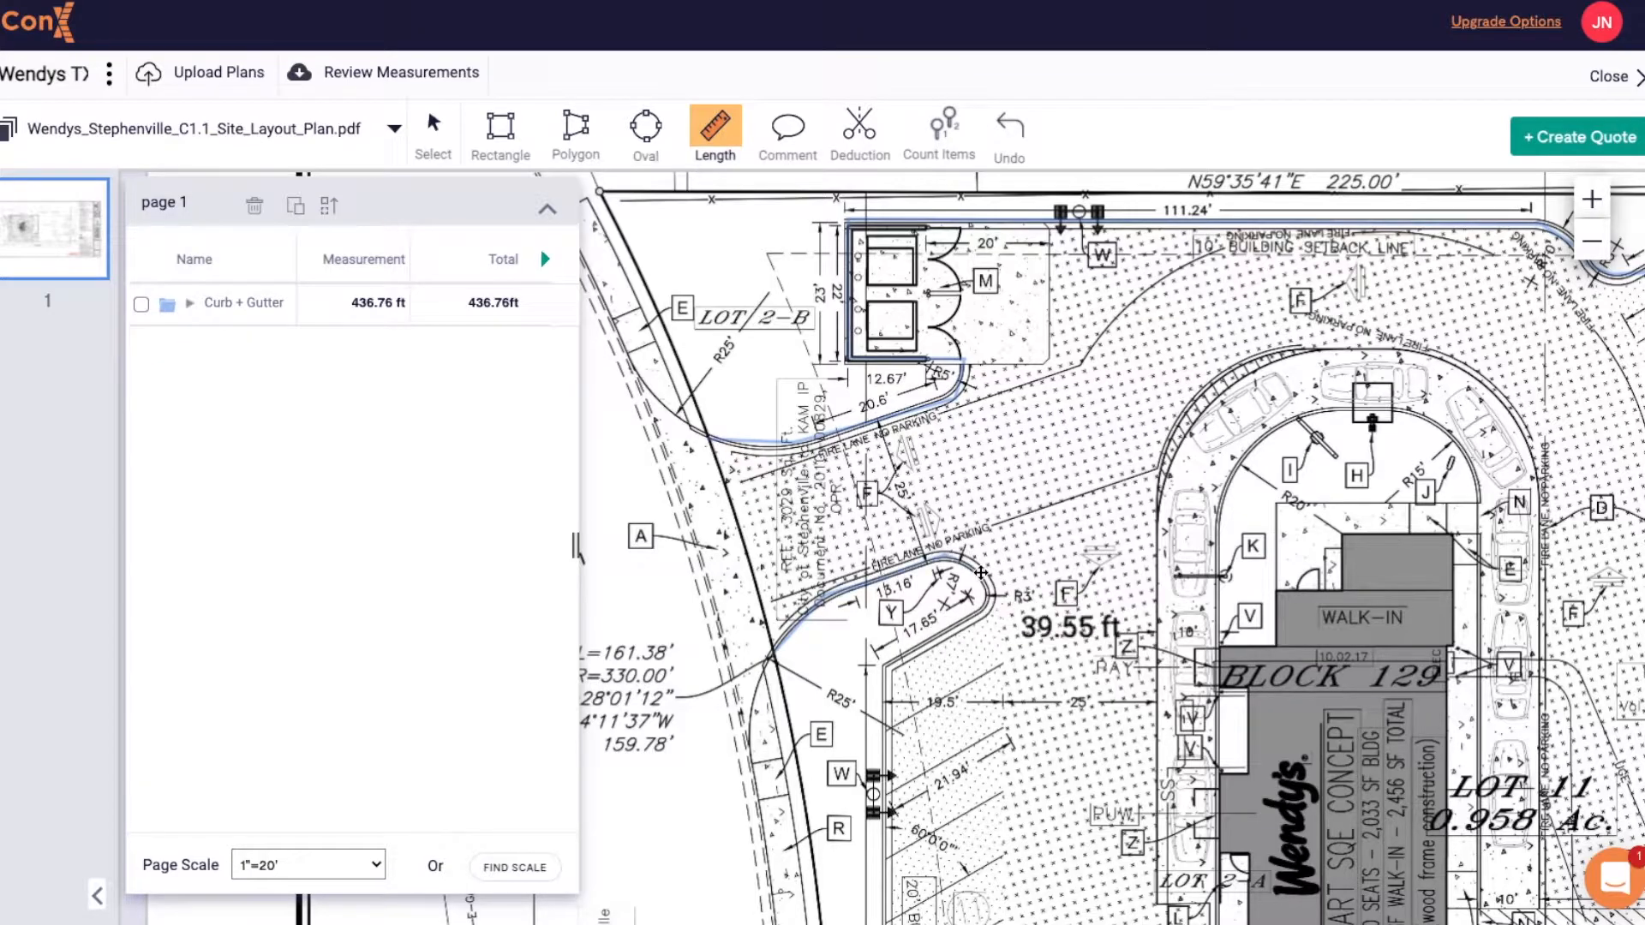
pyautogui.scroll(-3)
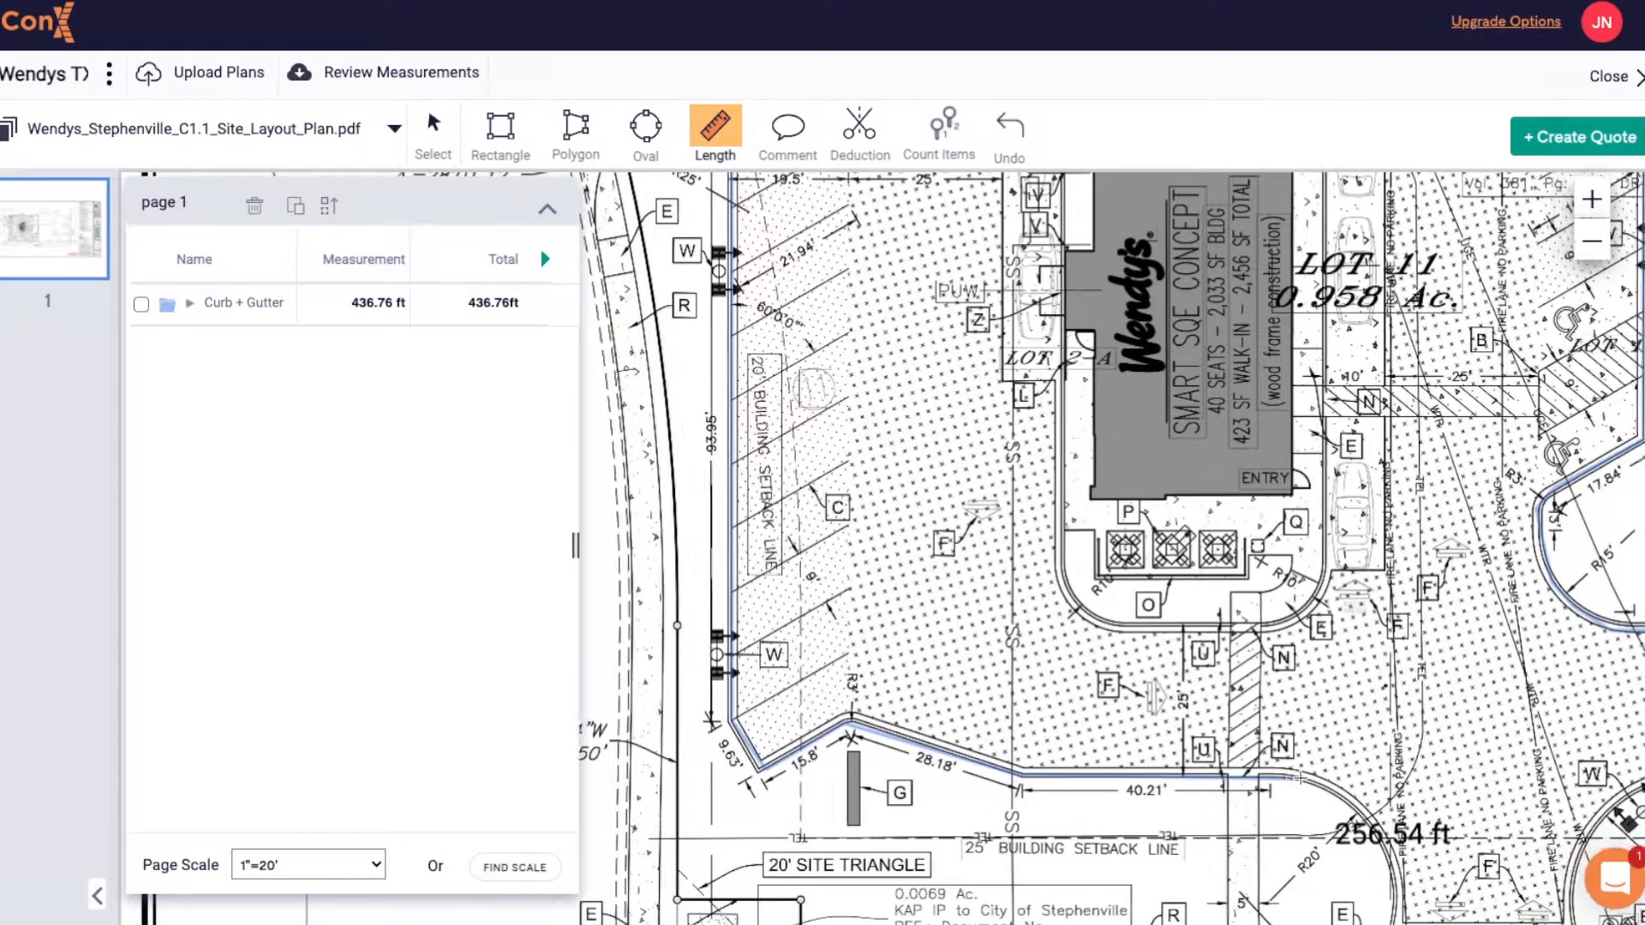
pyautogui.scroll(-3)
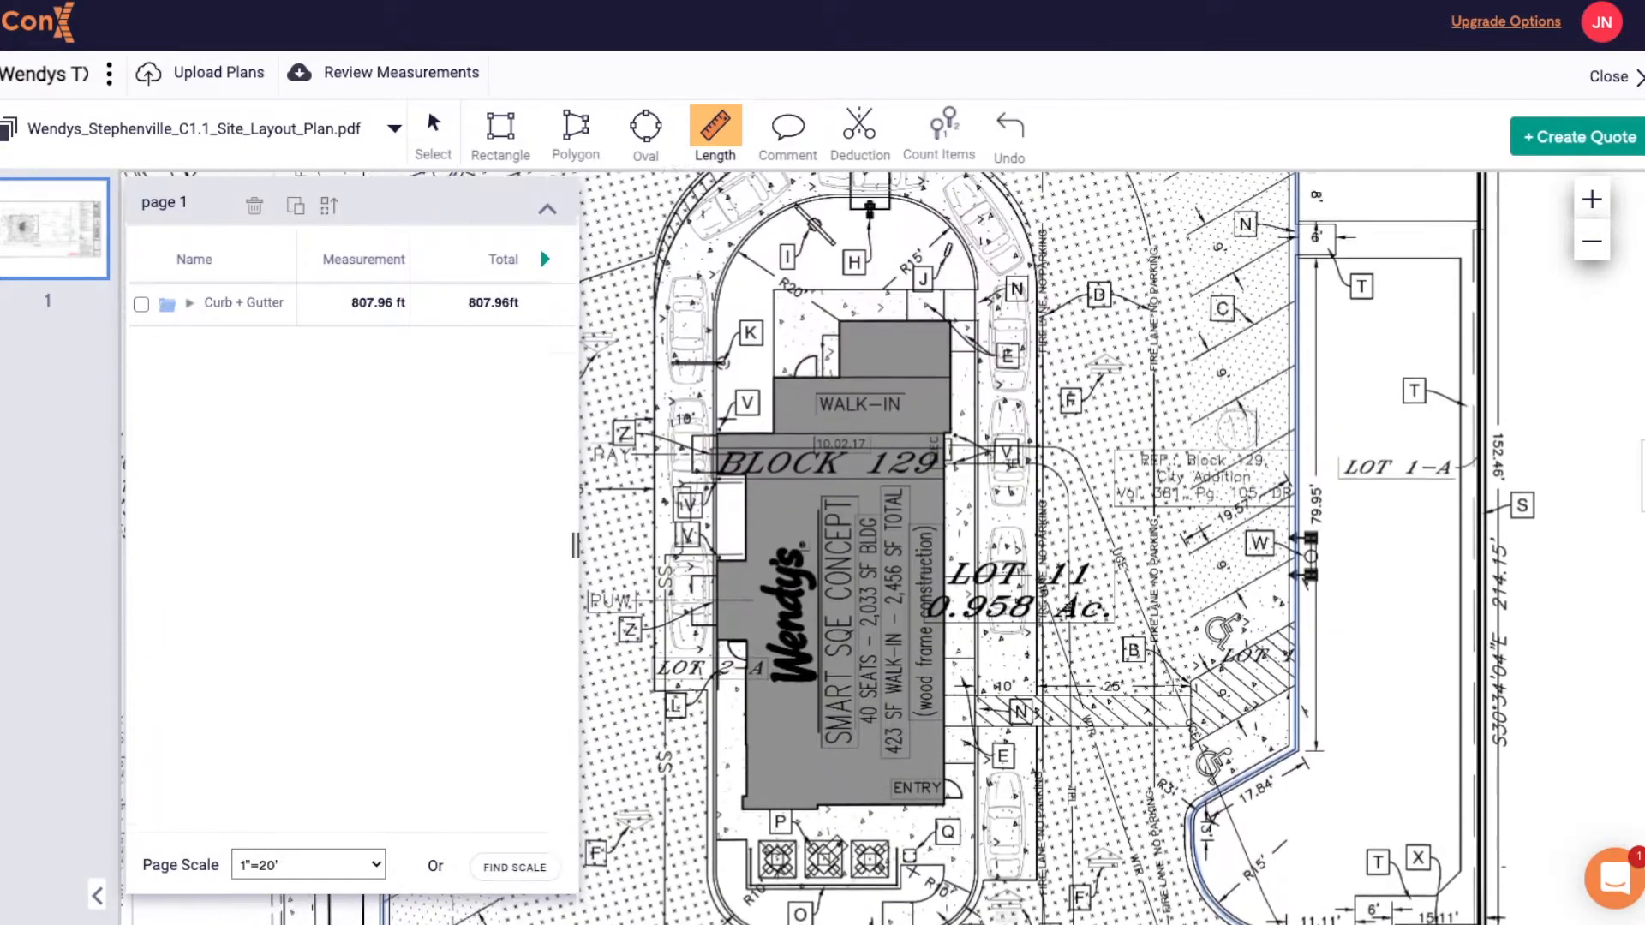
# Outline the concrete areas around the building as polygons in the Concrete group.
pyautogui.click(575, 126)
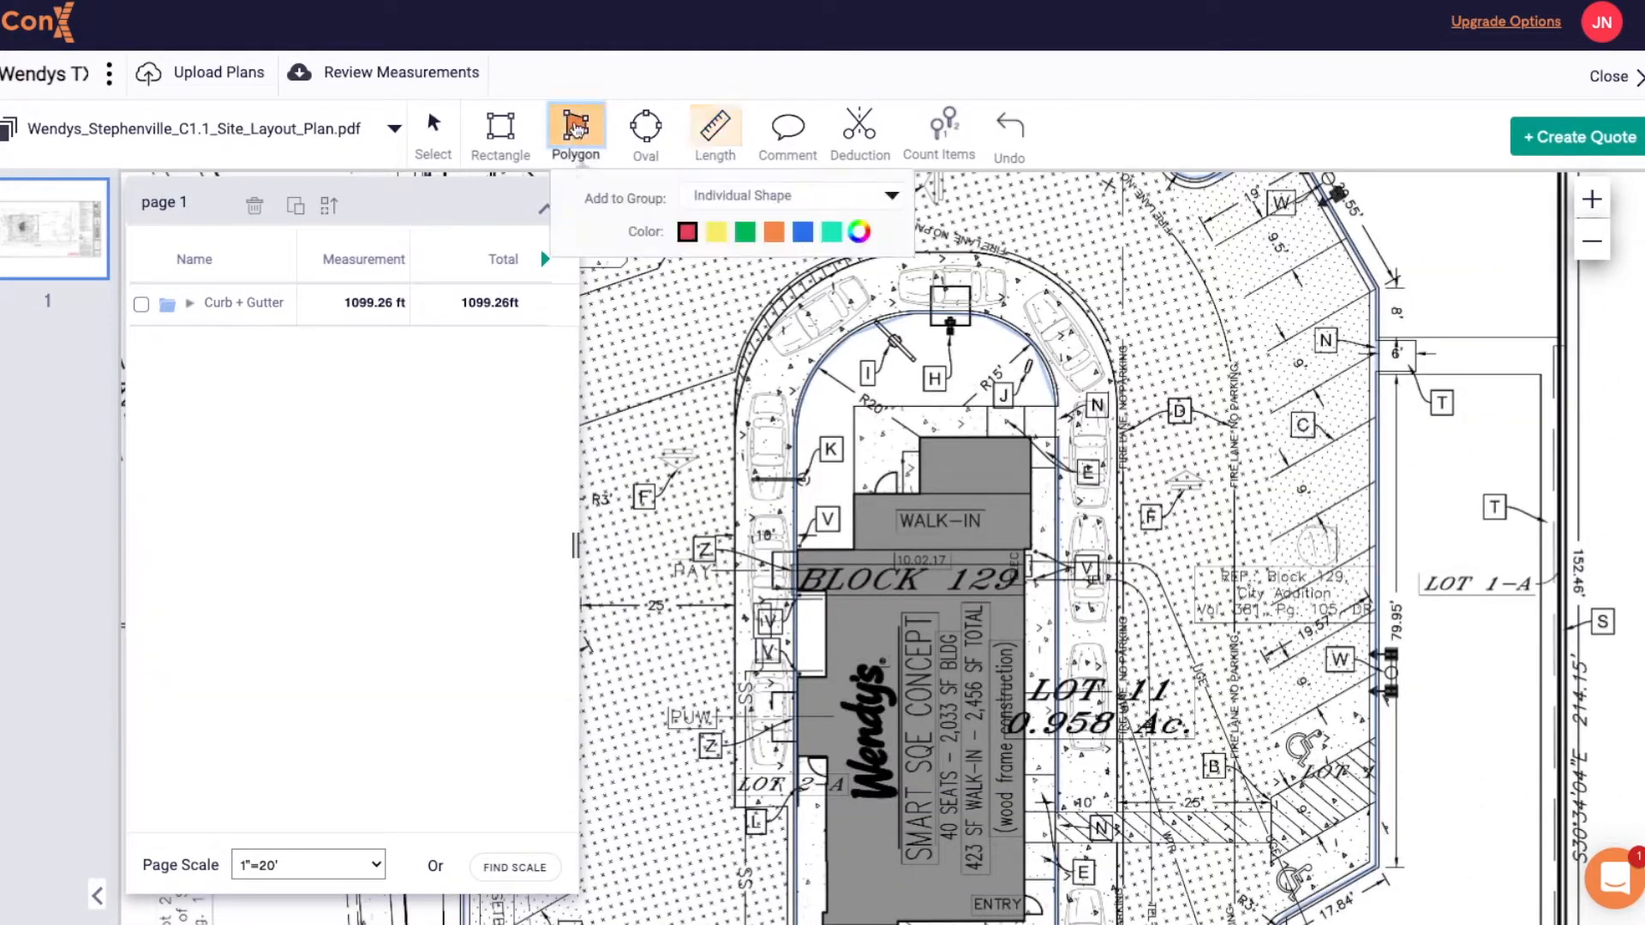
pyautogui.click(771, 327)
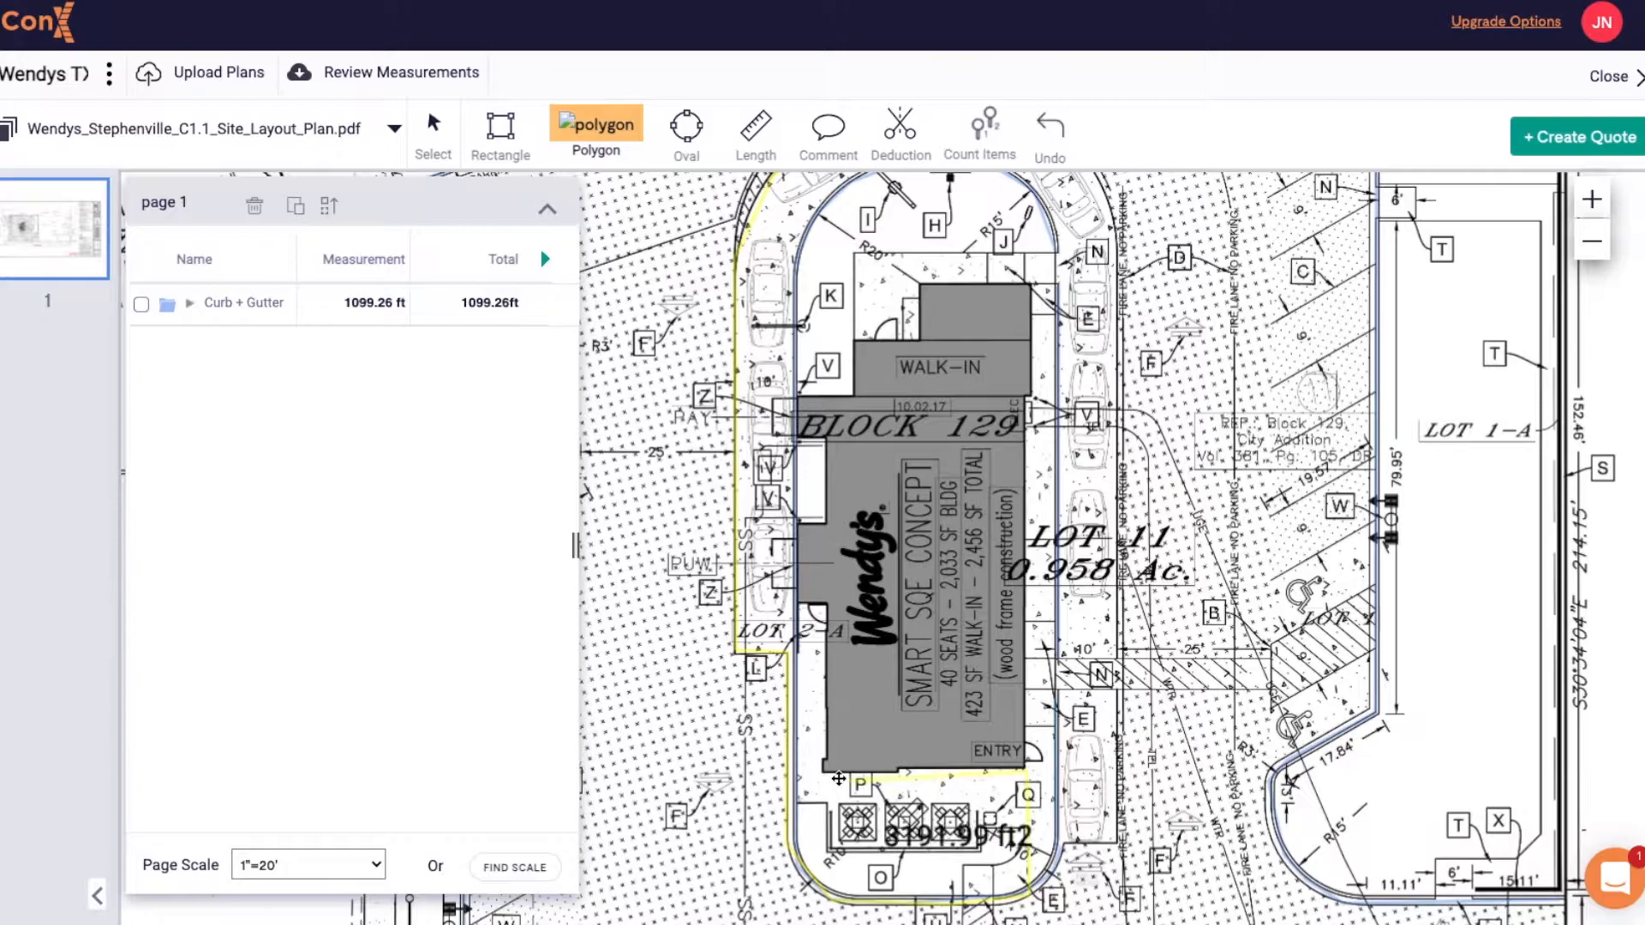
pyautogui.click(794, 393)
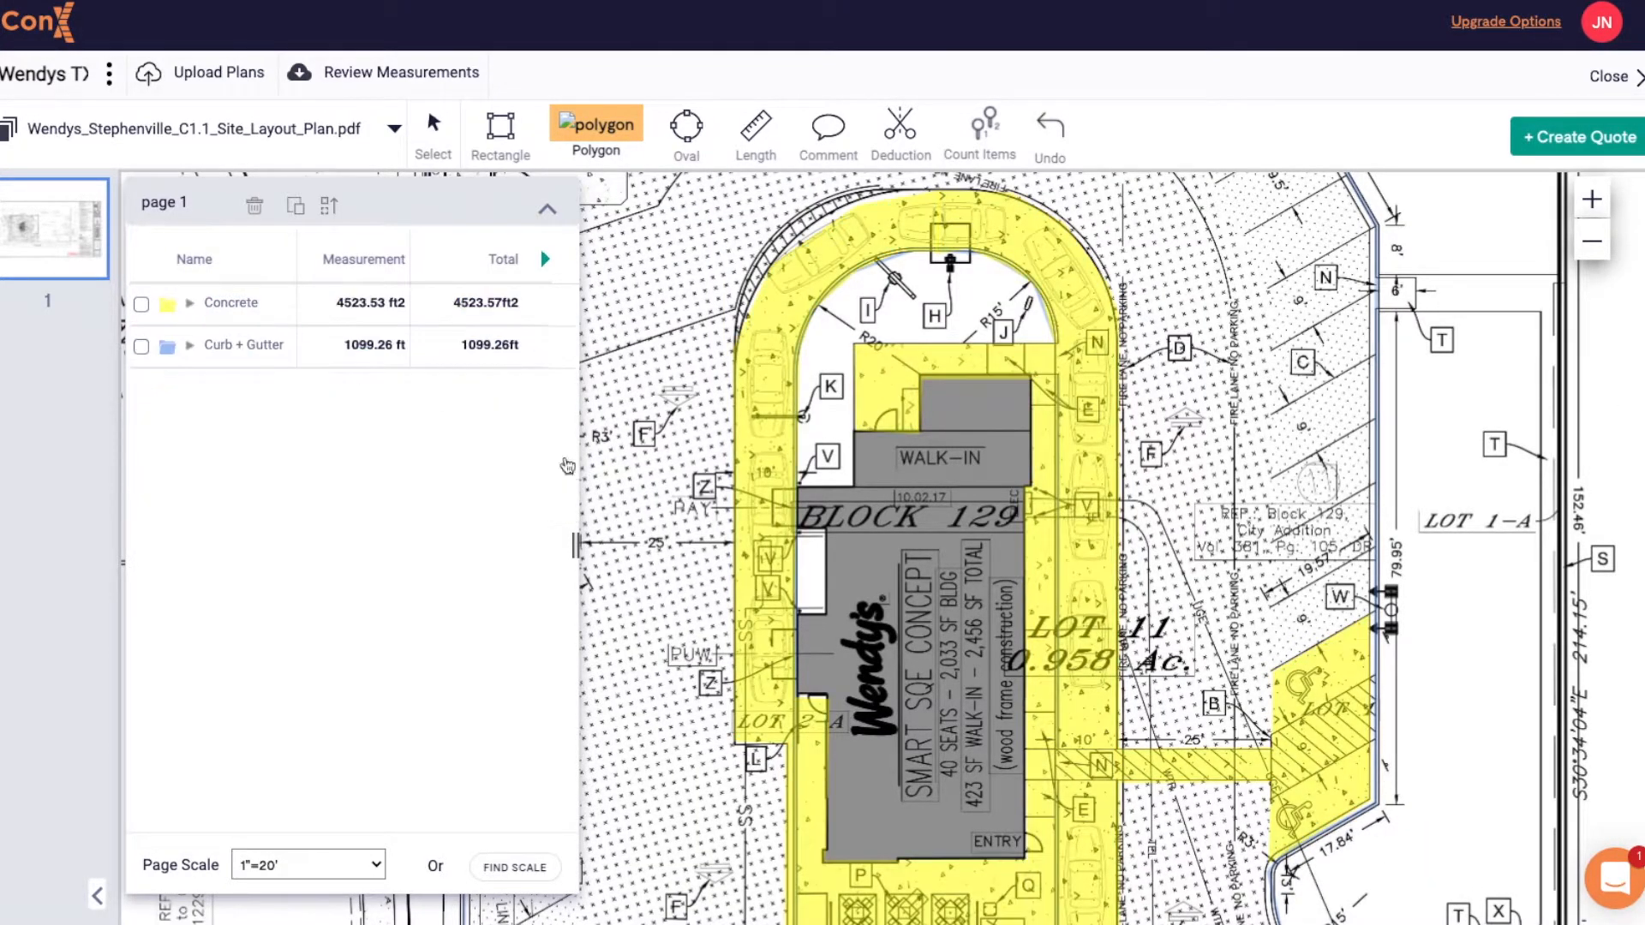
pyautogui.scroll(-3)
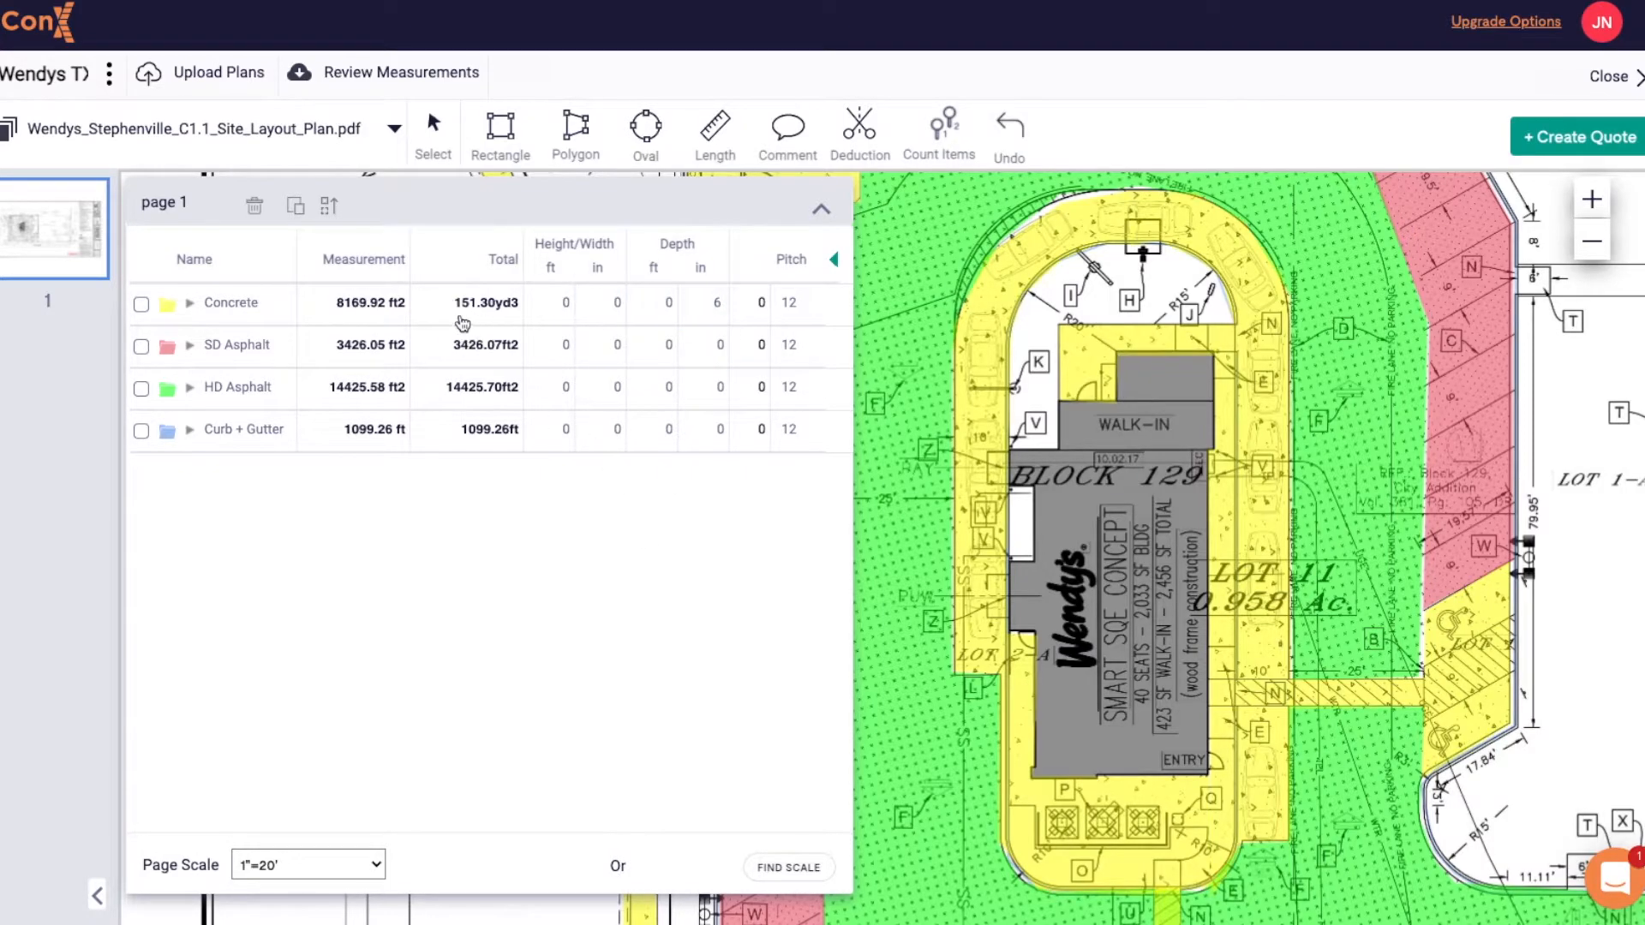
pyautogui.moveTo(379, 423)
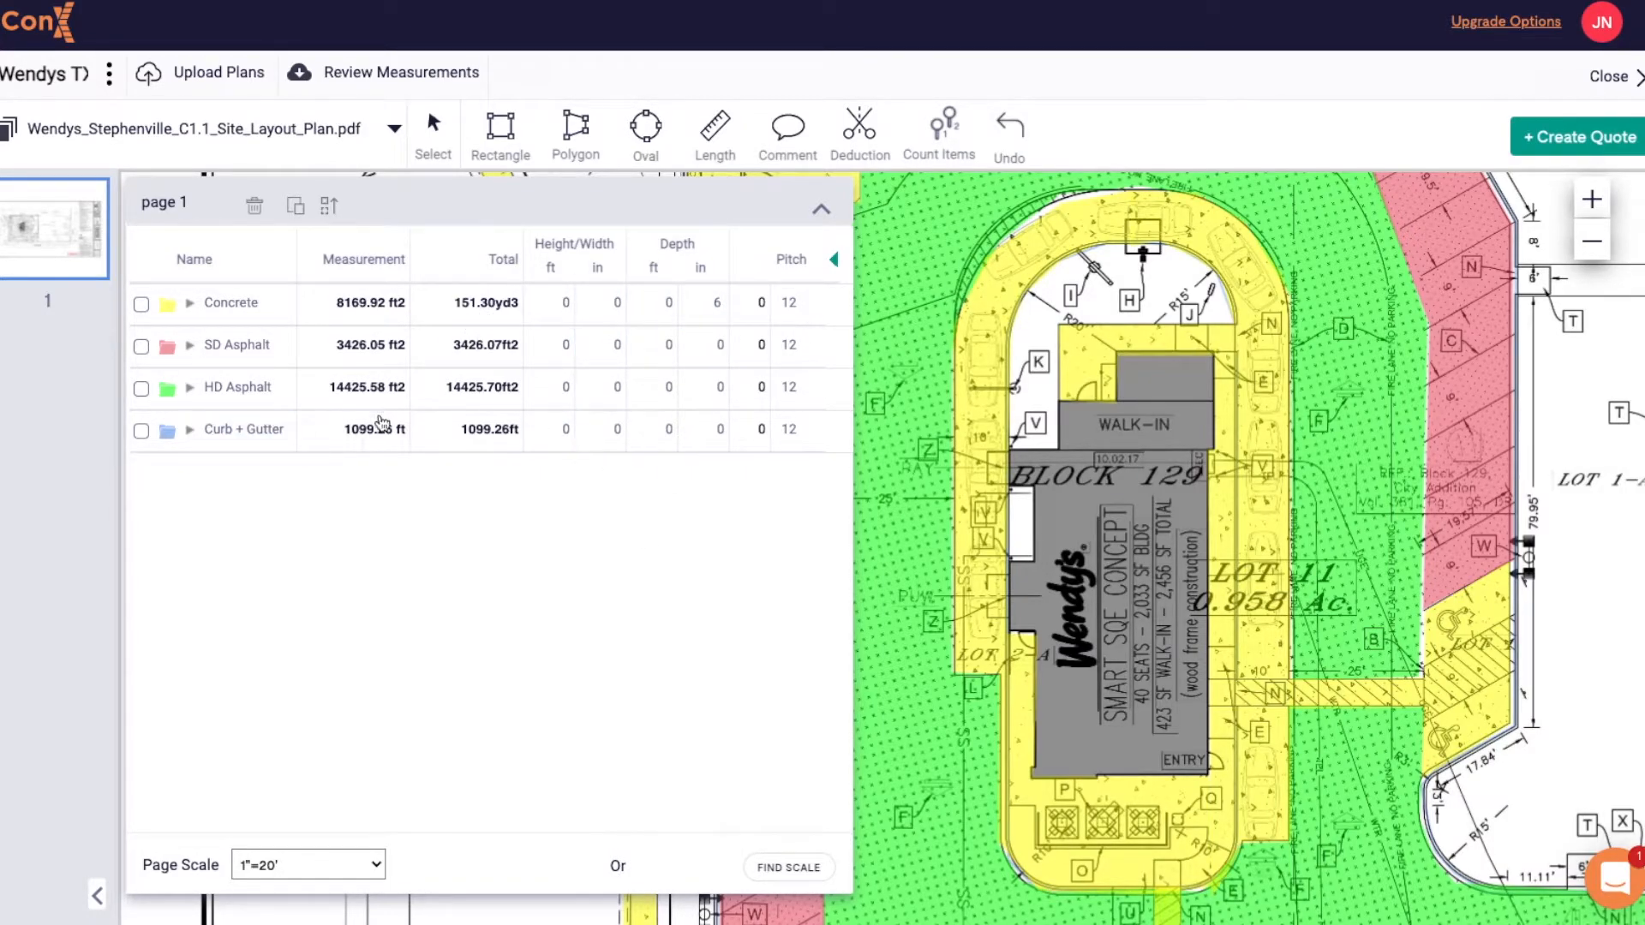
# Give the Curb + Gutter row an 8 in width and 4 in depth.
pyautogui.click(599, 429)
pyautogui.write('8')
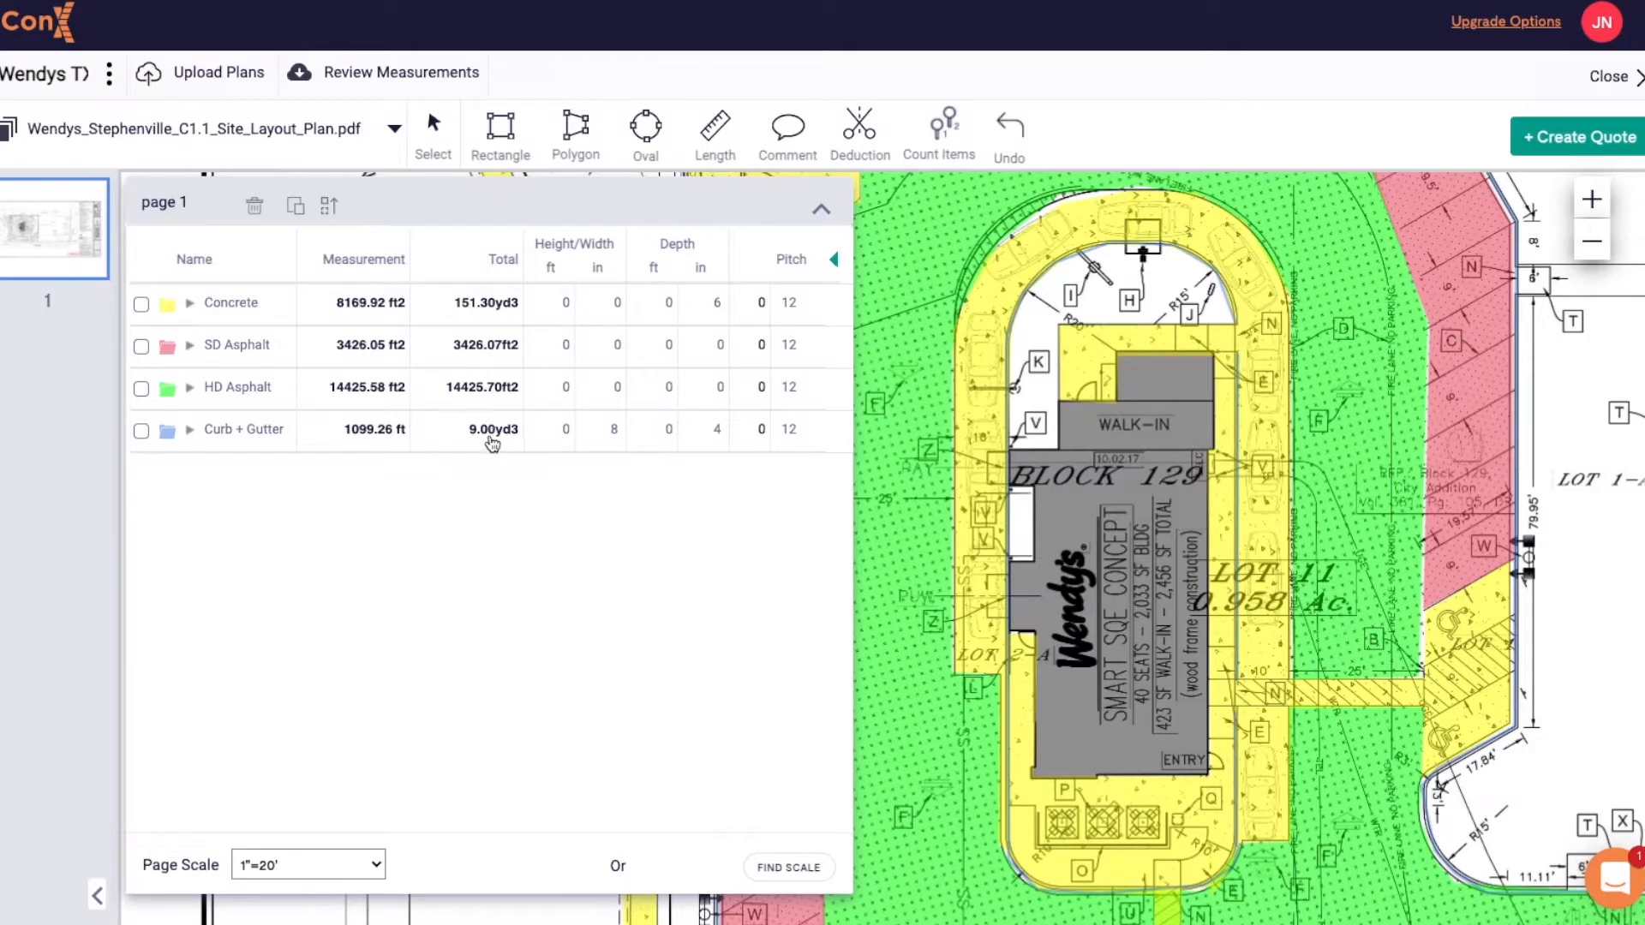
pyautogui.moveTo(564, 318)
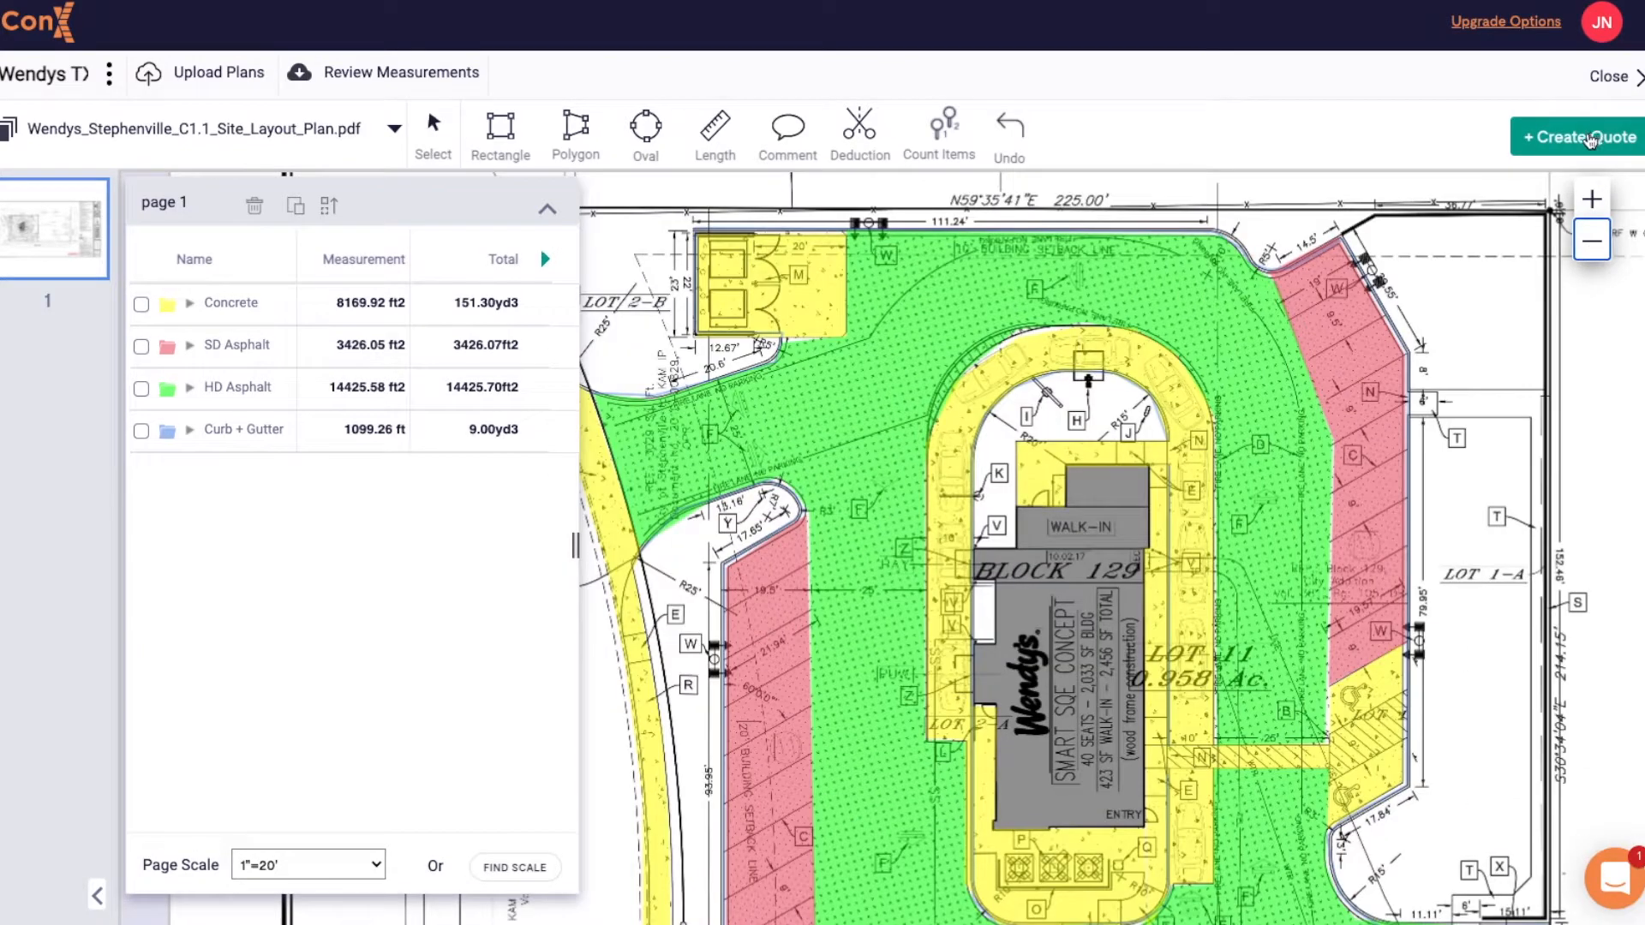
# Create the Wendys TX quote with inclusions/exclusions, 10% concrete wastage and $350 Curb + Gutter price.
pyautogui.click(1576, 137)
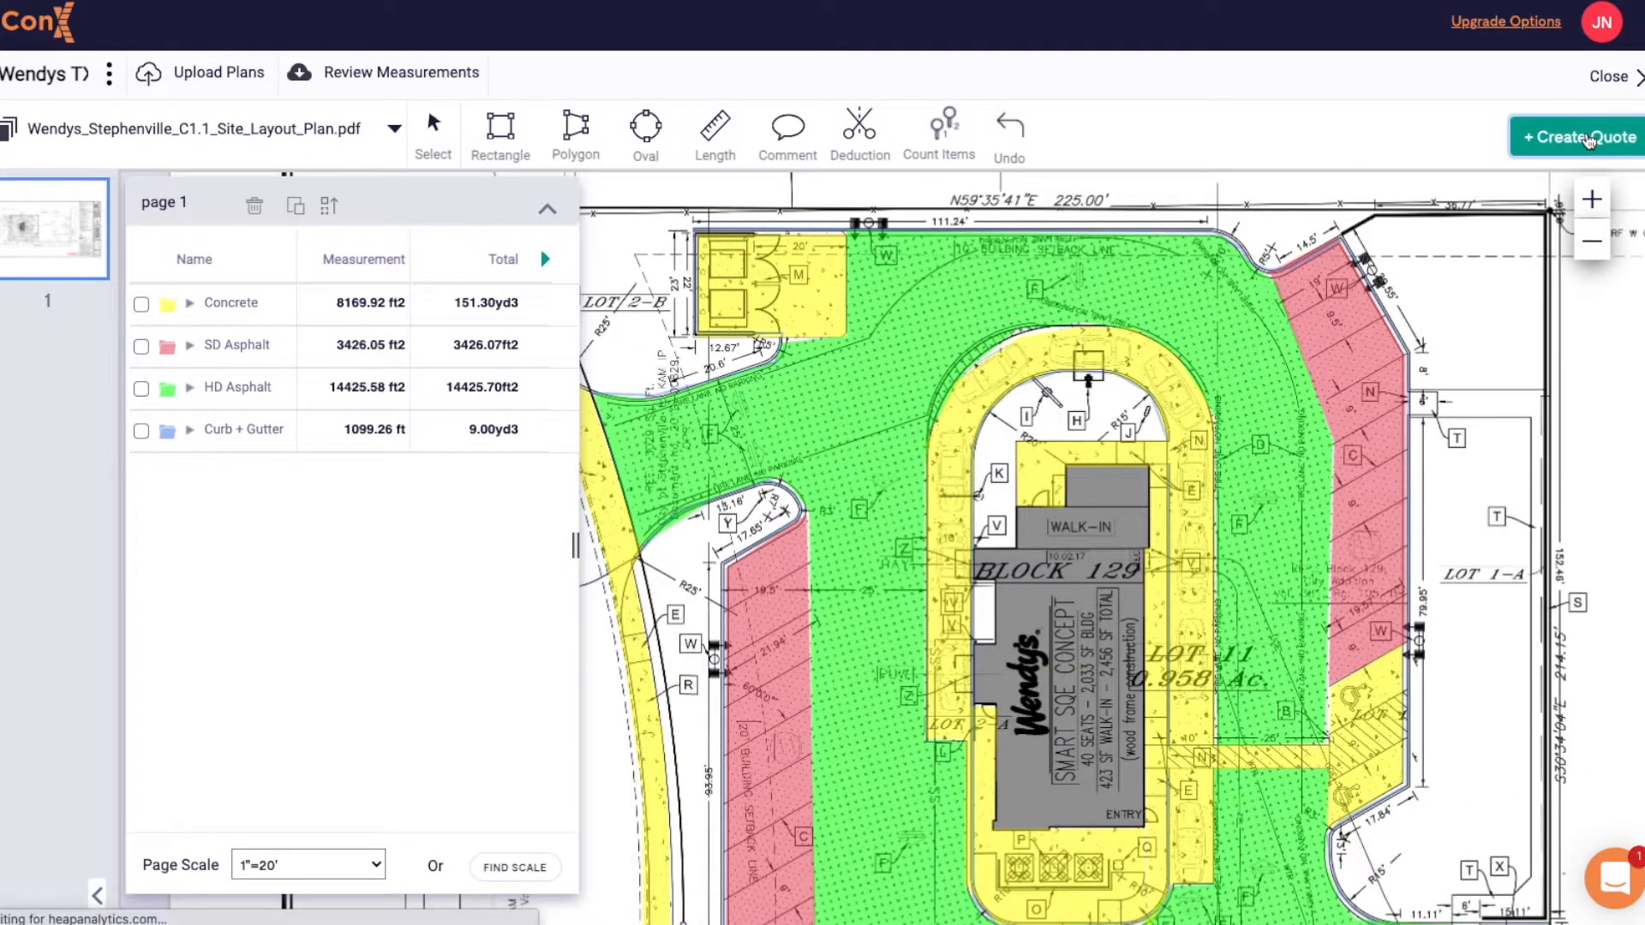
pyautogui.click(1575, 137)
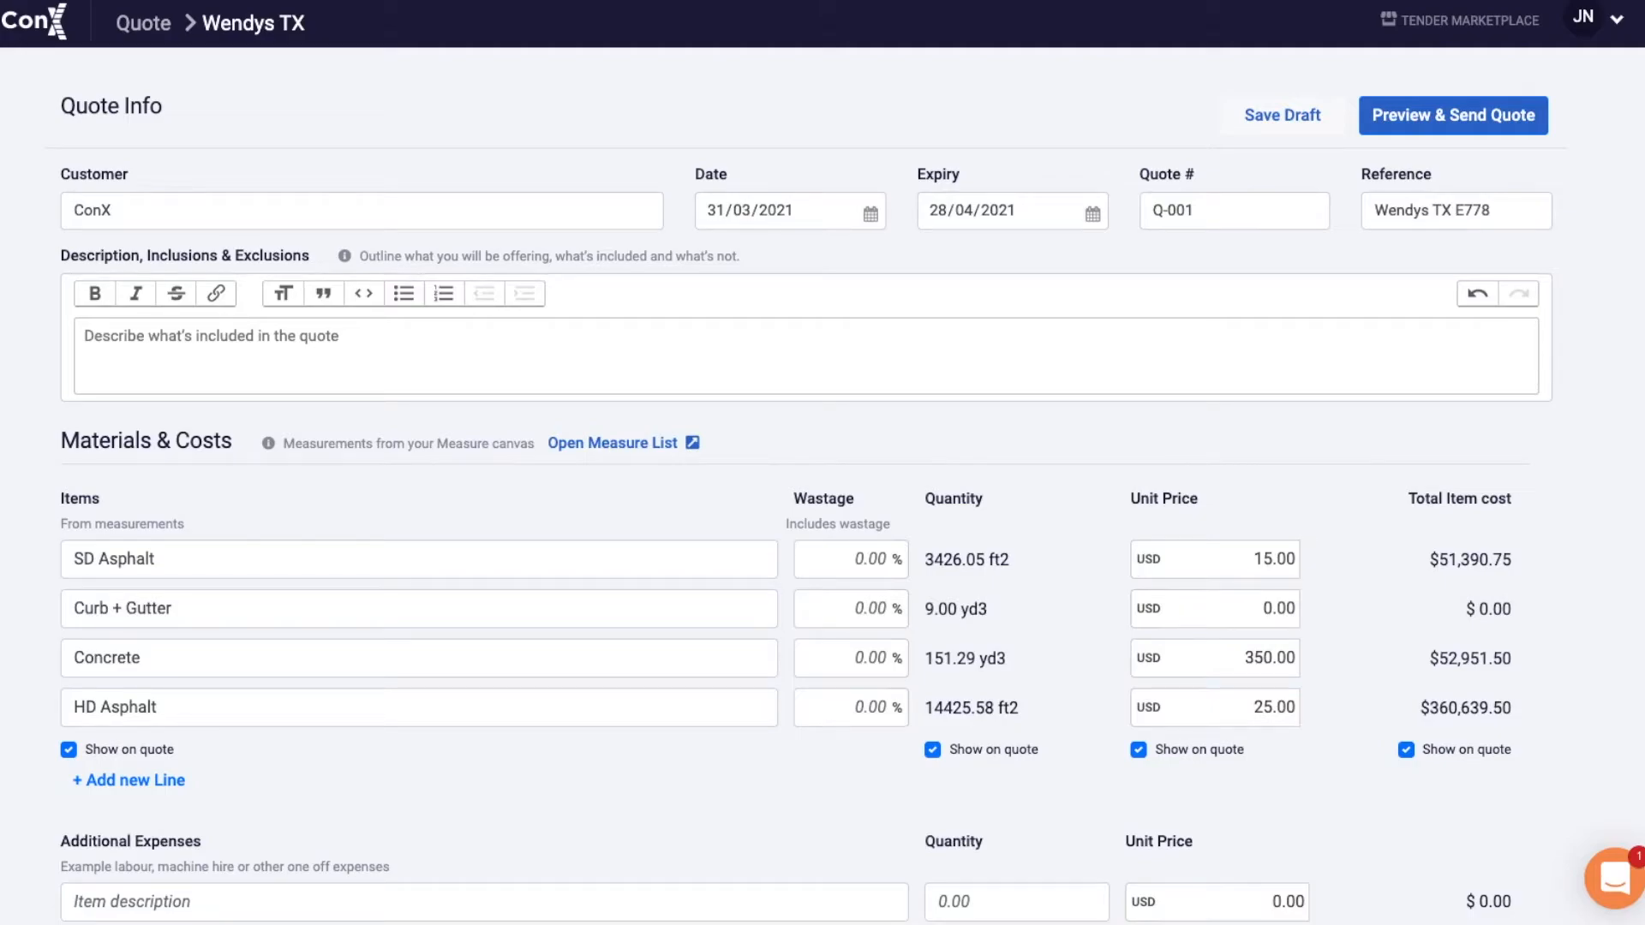
pyautogui.moveTo(281, 268)
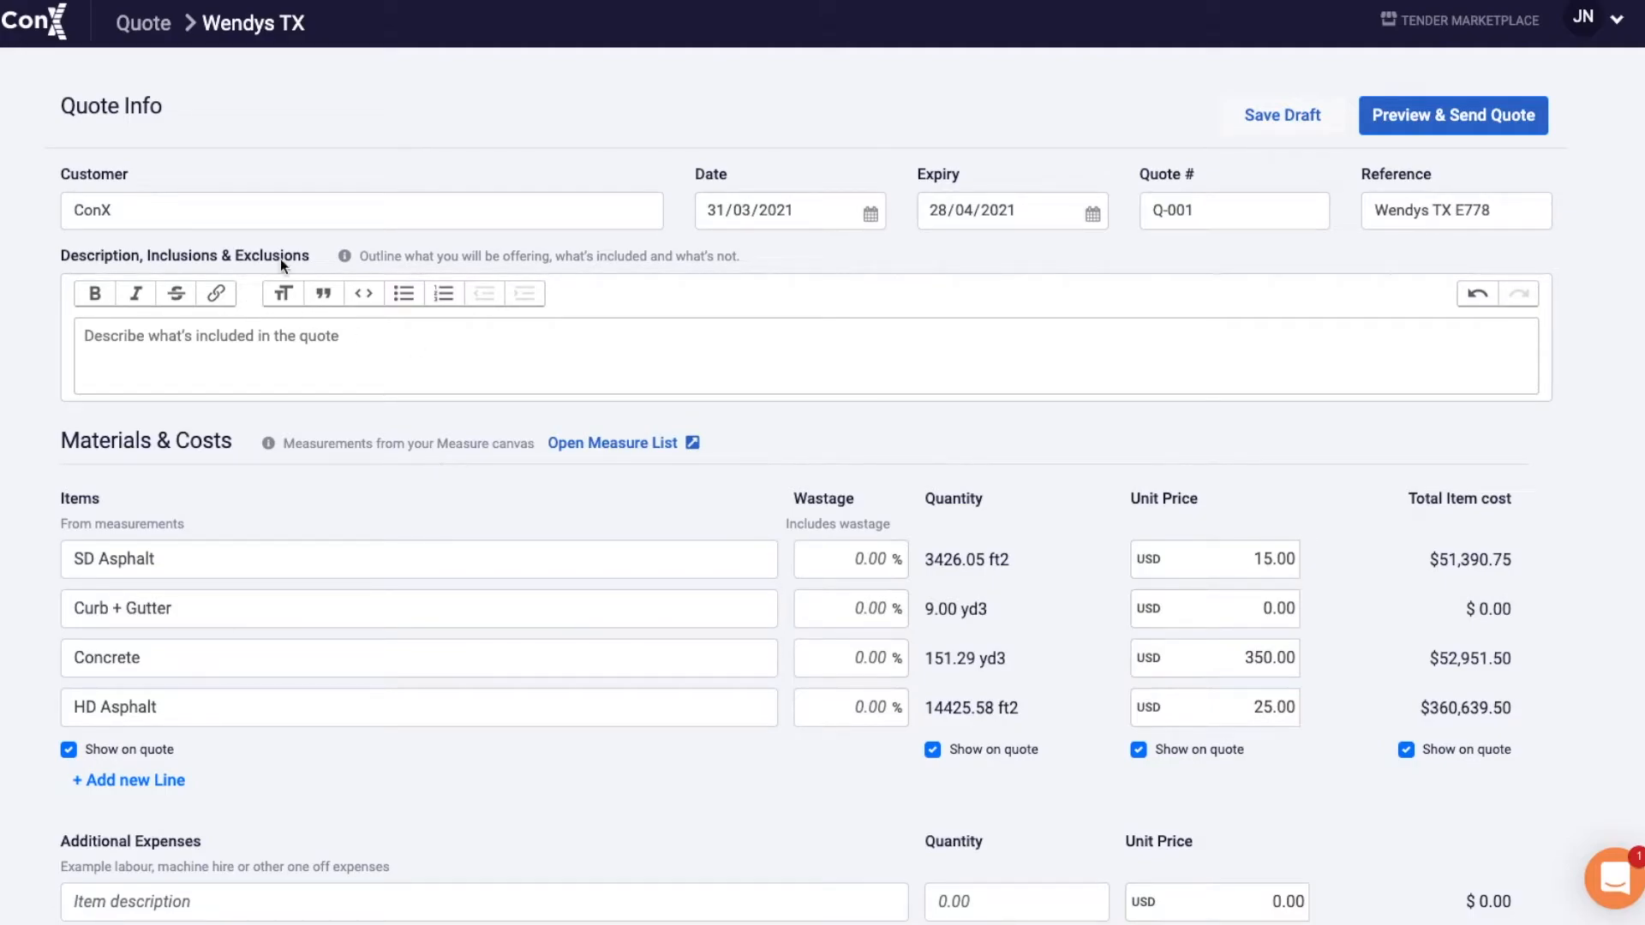
pyautogui.moveTo(488, 276)
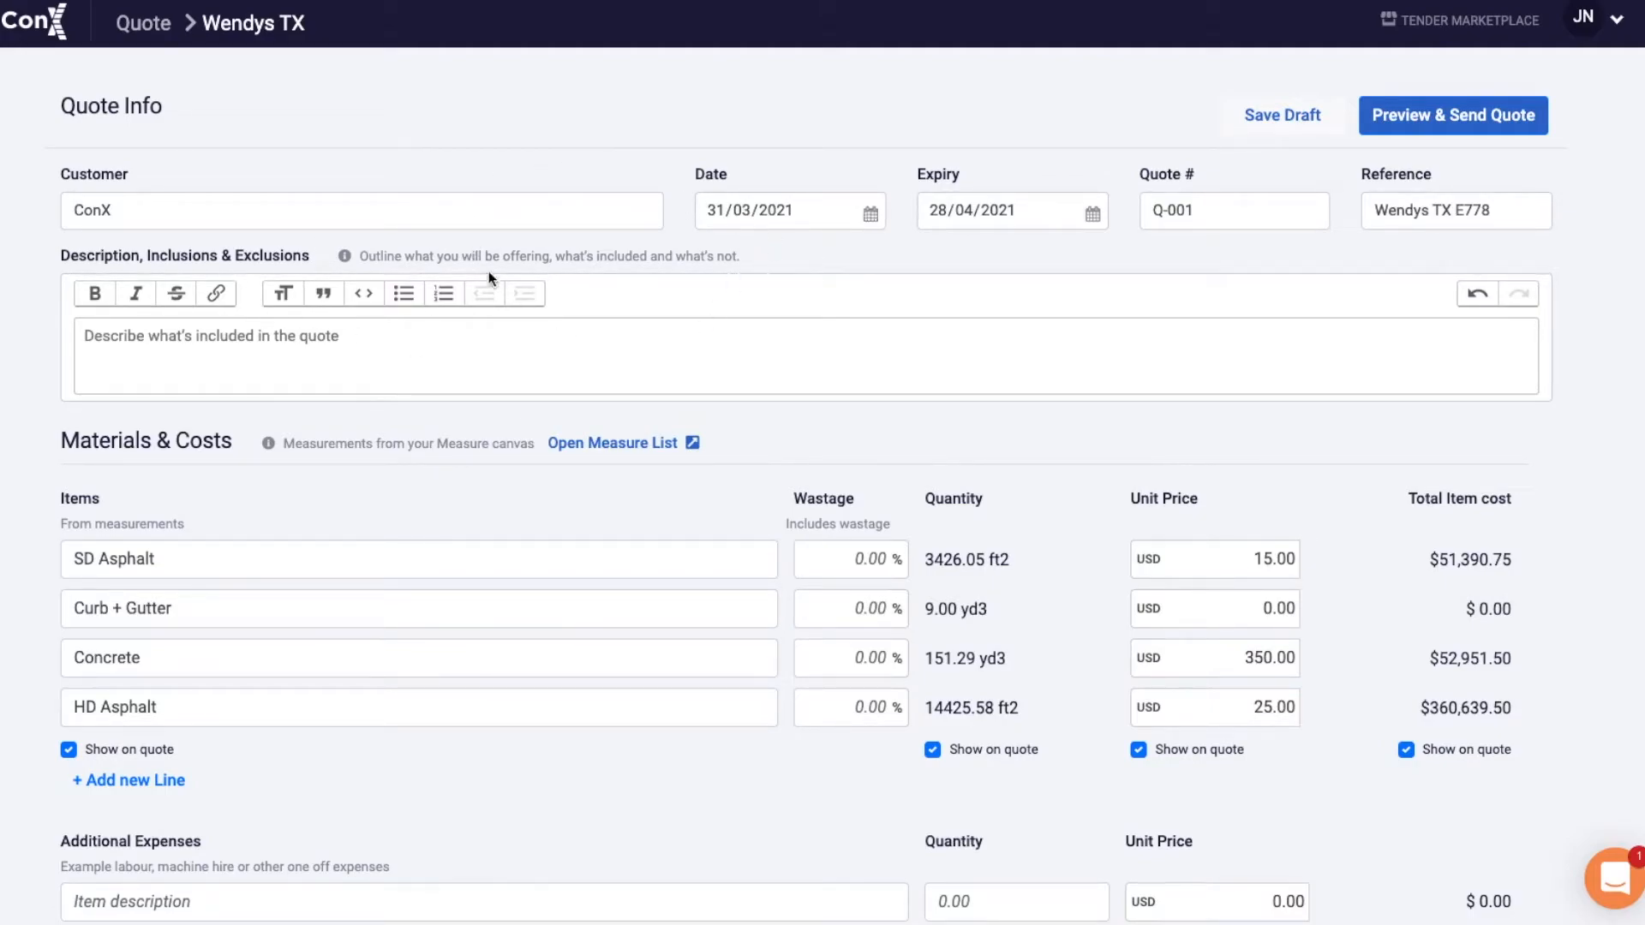
pyautogui.click(434, 357)
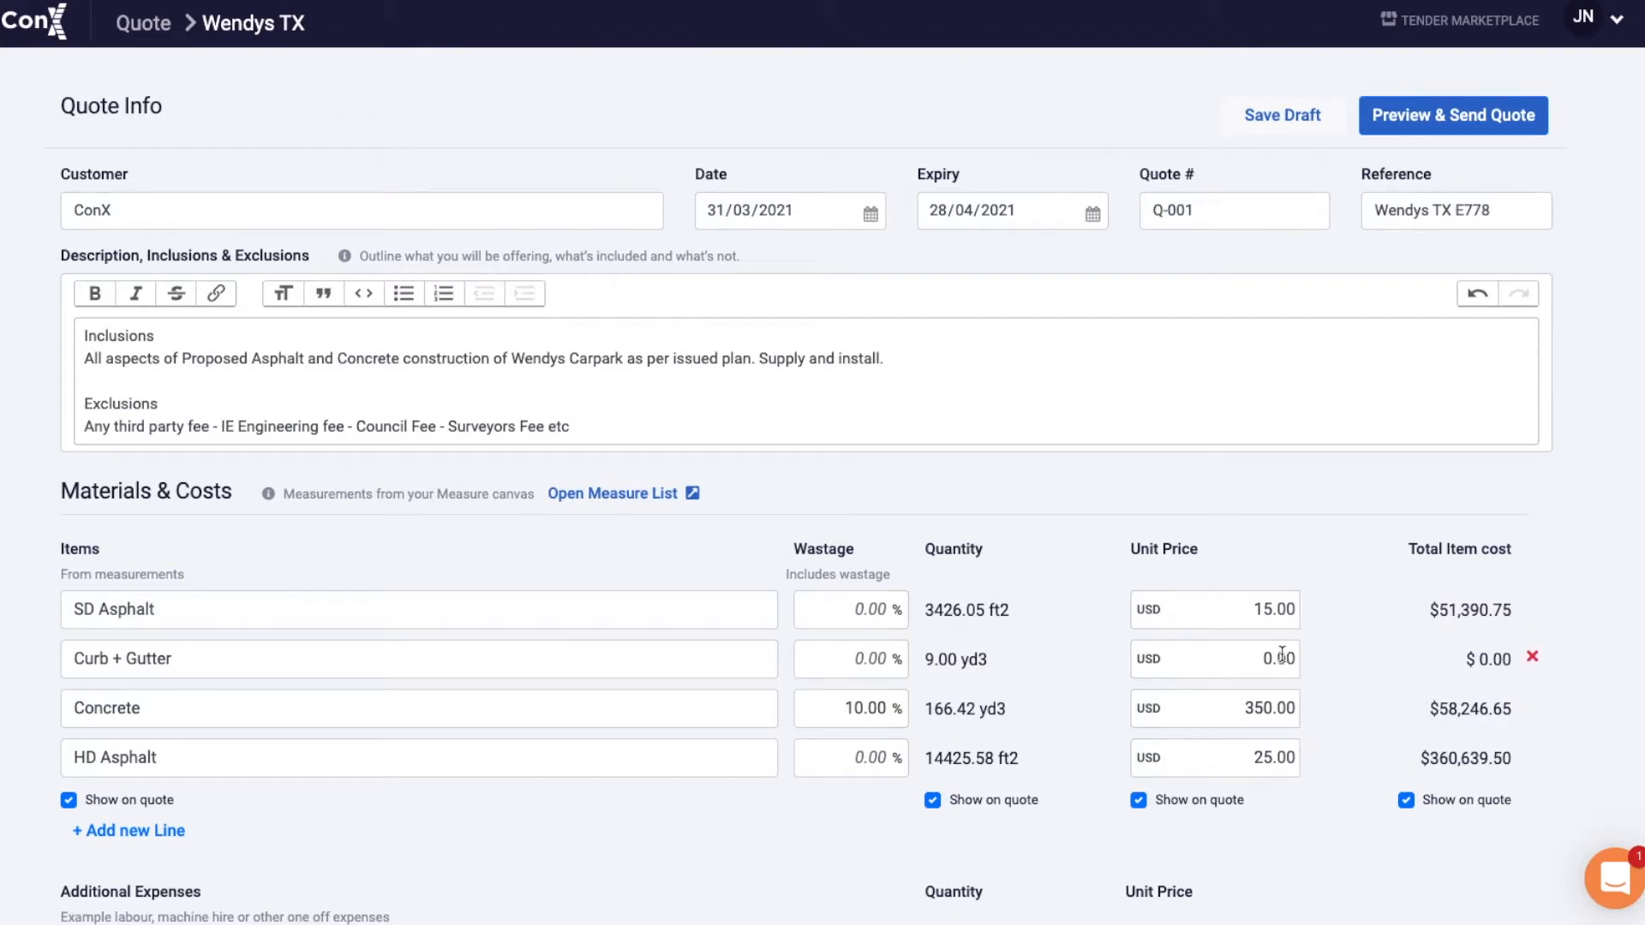
pyautogui.write('35')
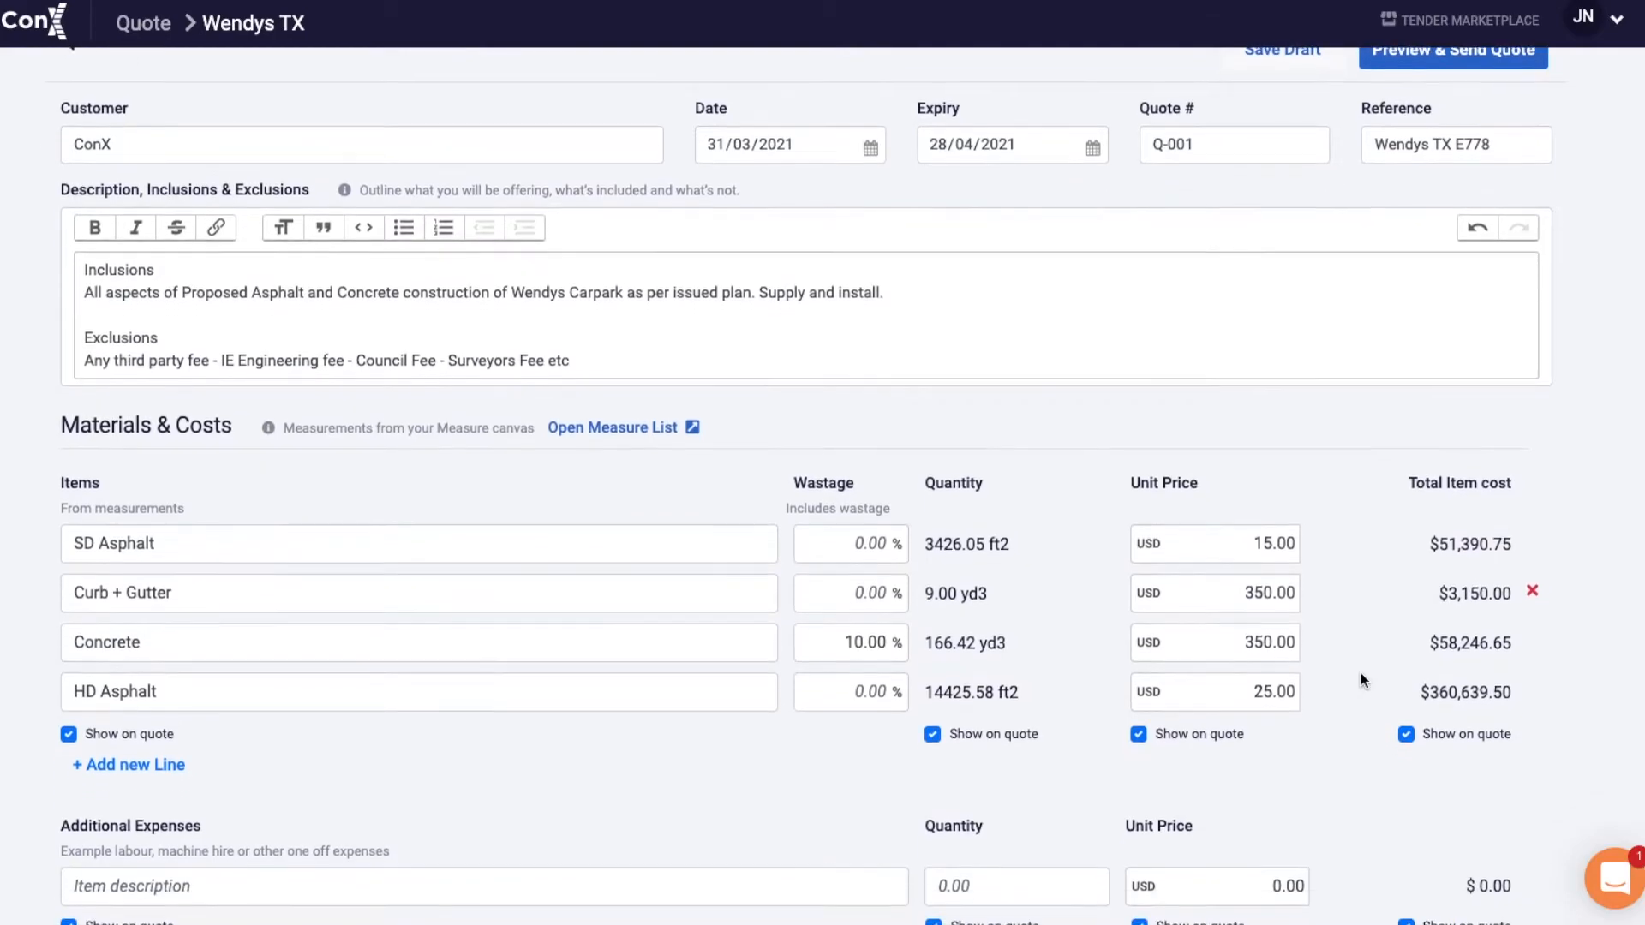
pyautogui.scroll(3)
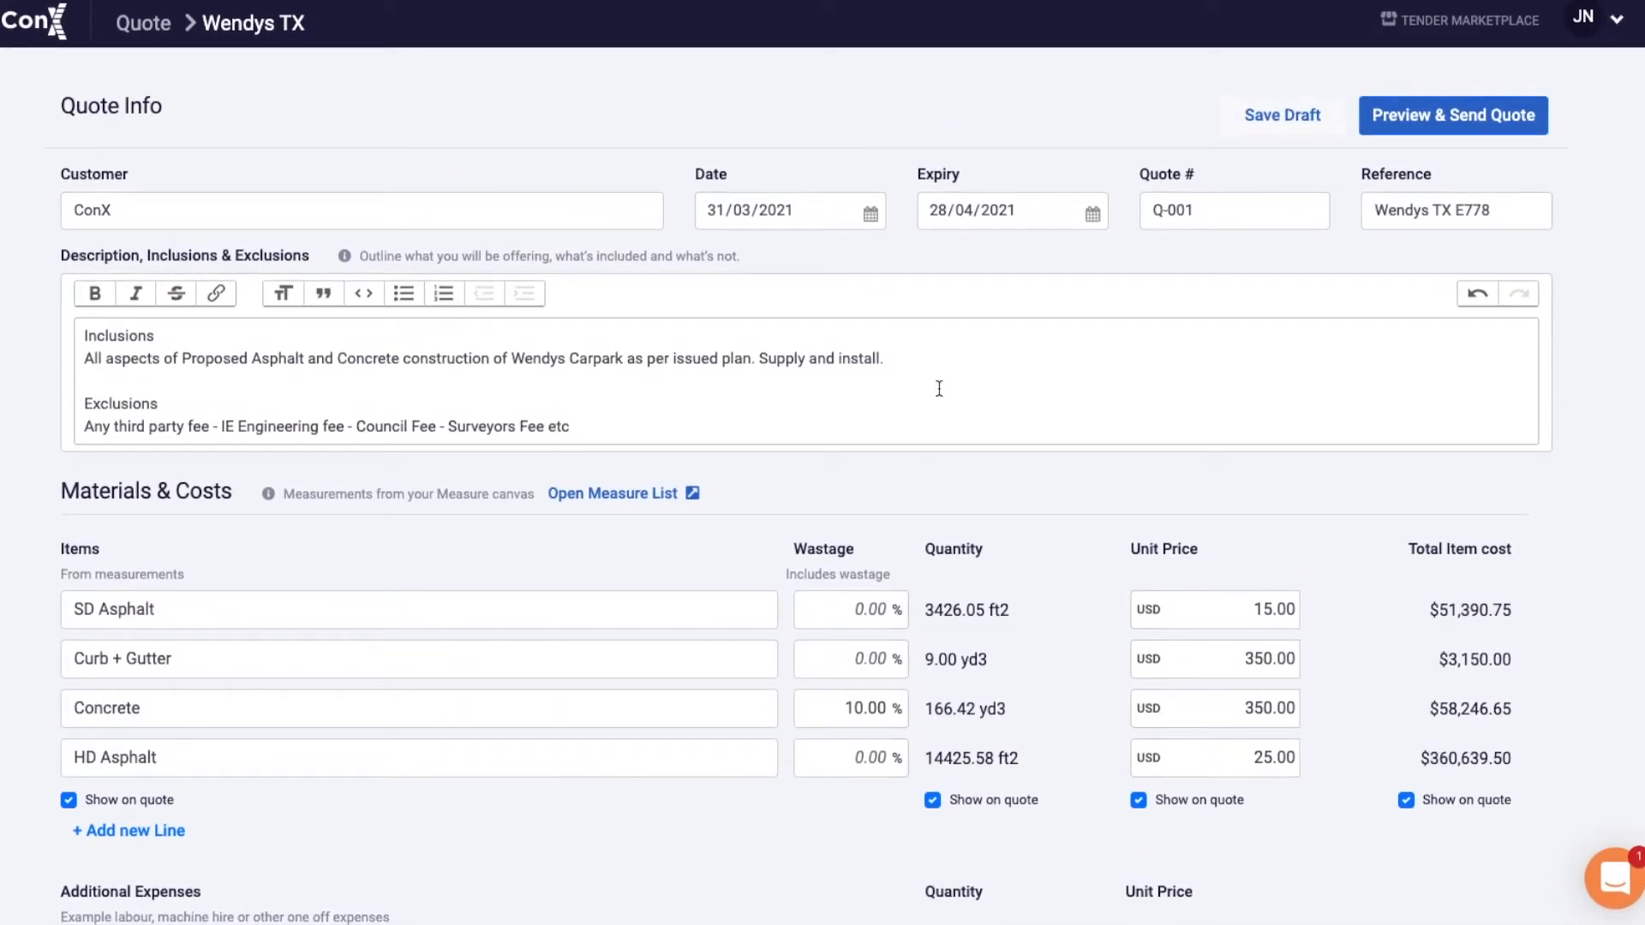
pyautogui.moveTo(768, 388)
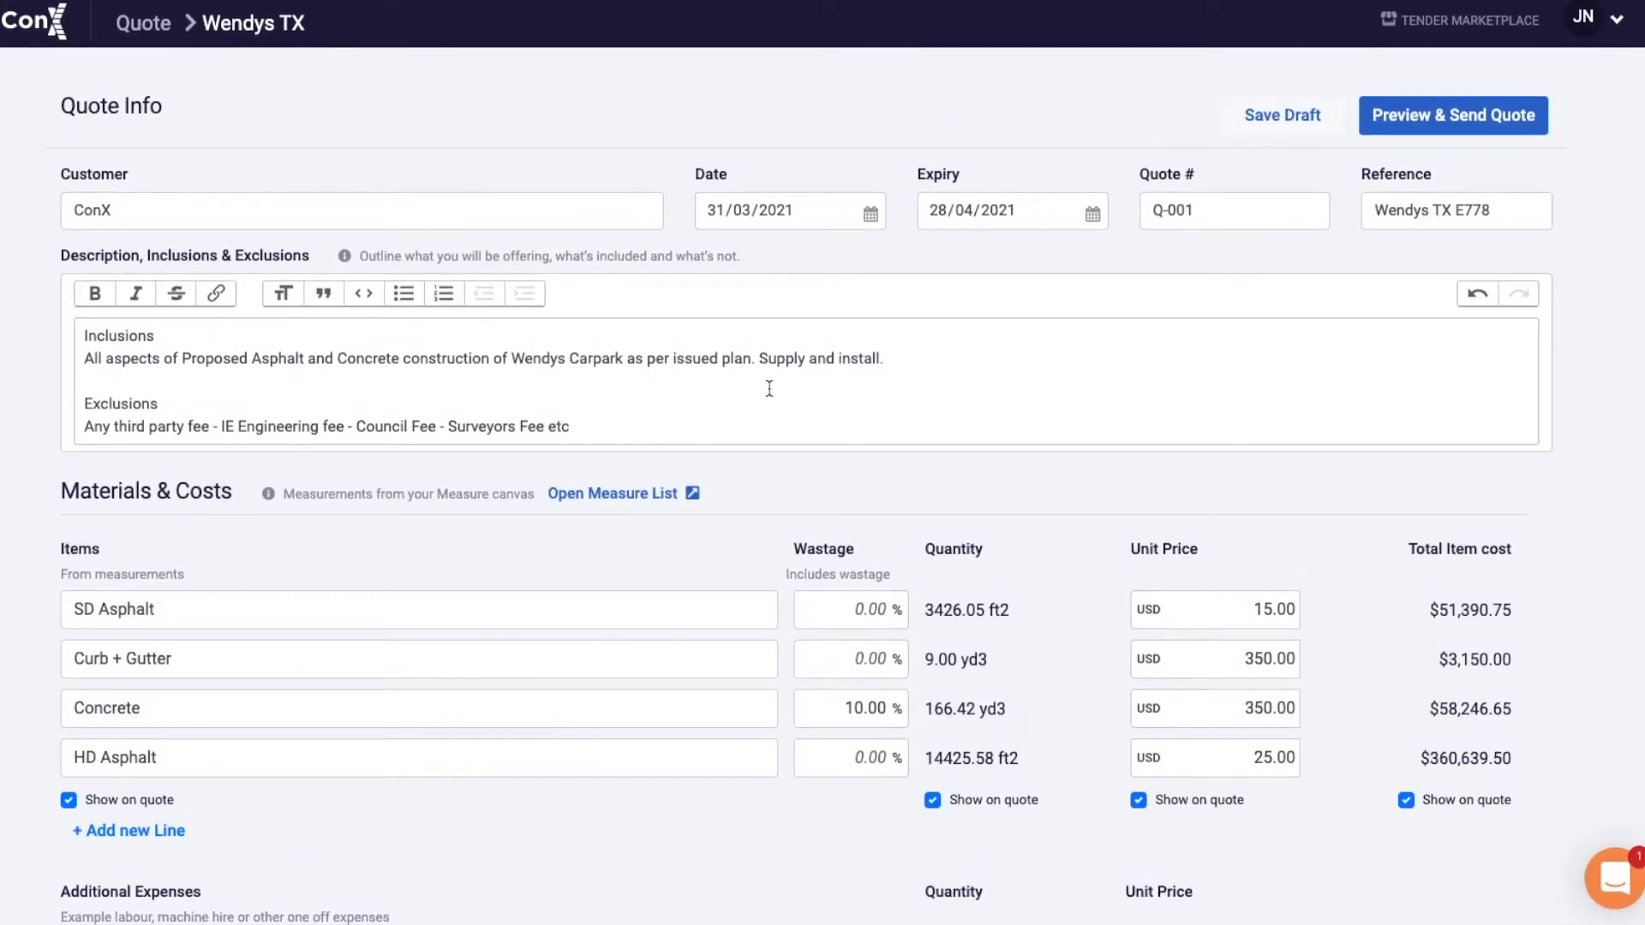
pyautogui.scroll(-3)
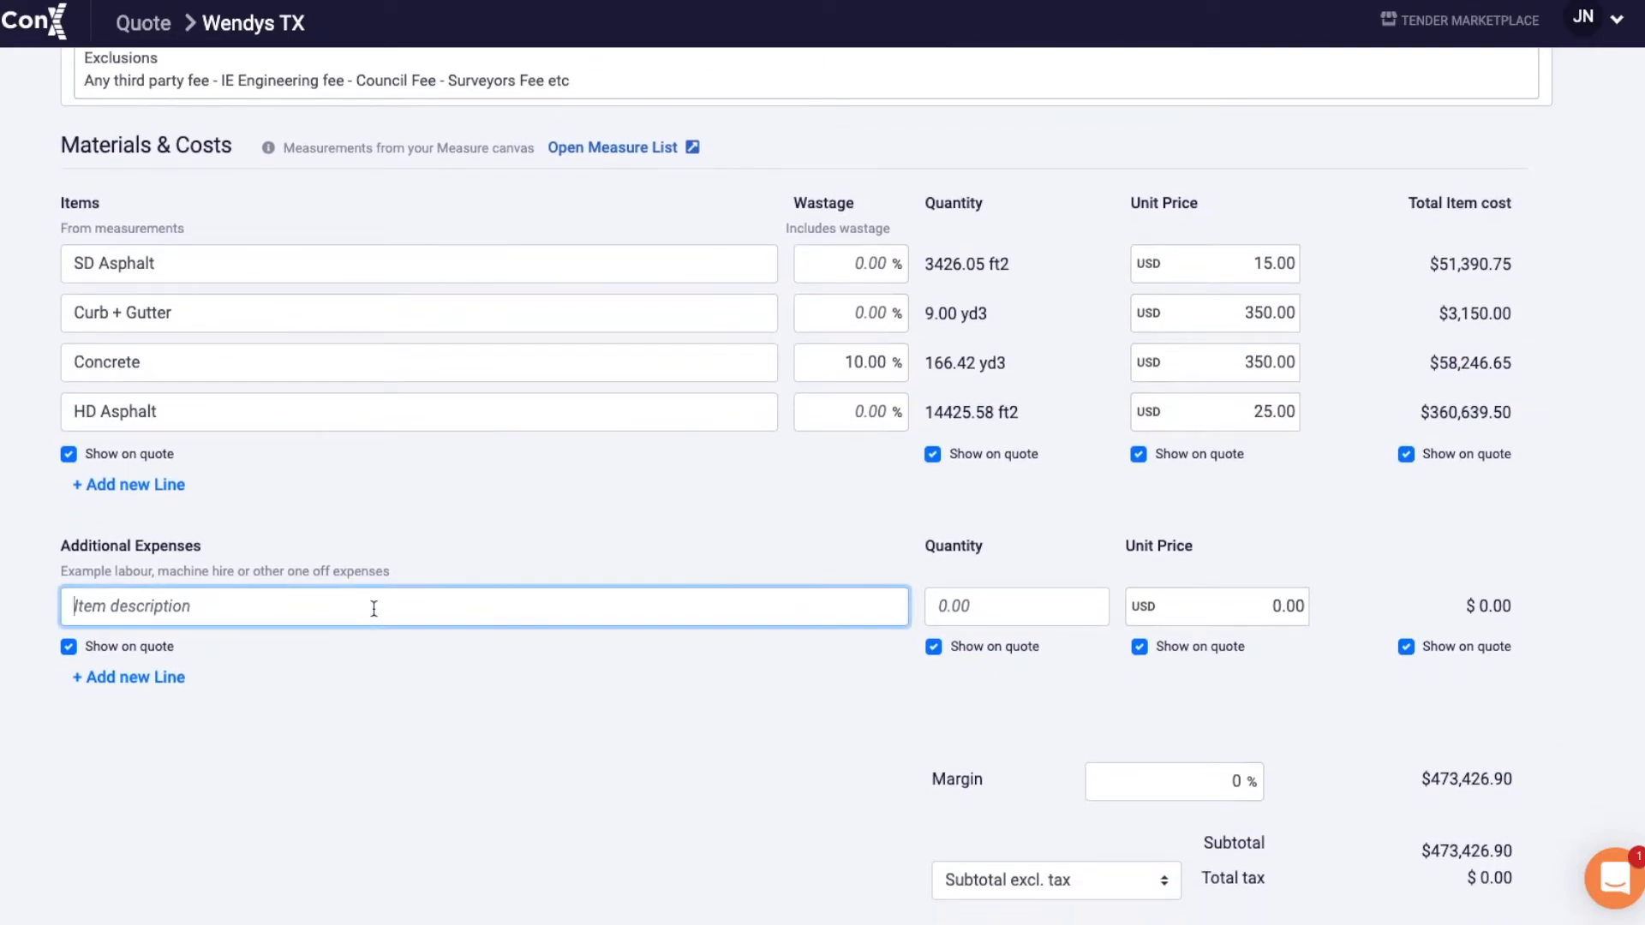
# Add a 'Labour x 10 days' additional expense of $15,000 to the quote.
pyautogui.write('Labour')
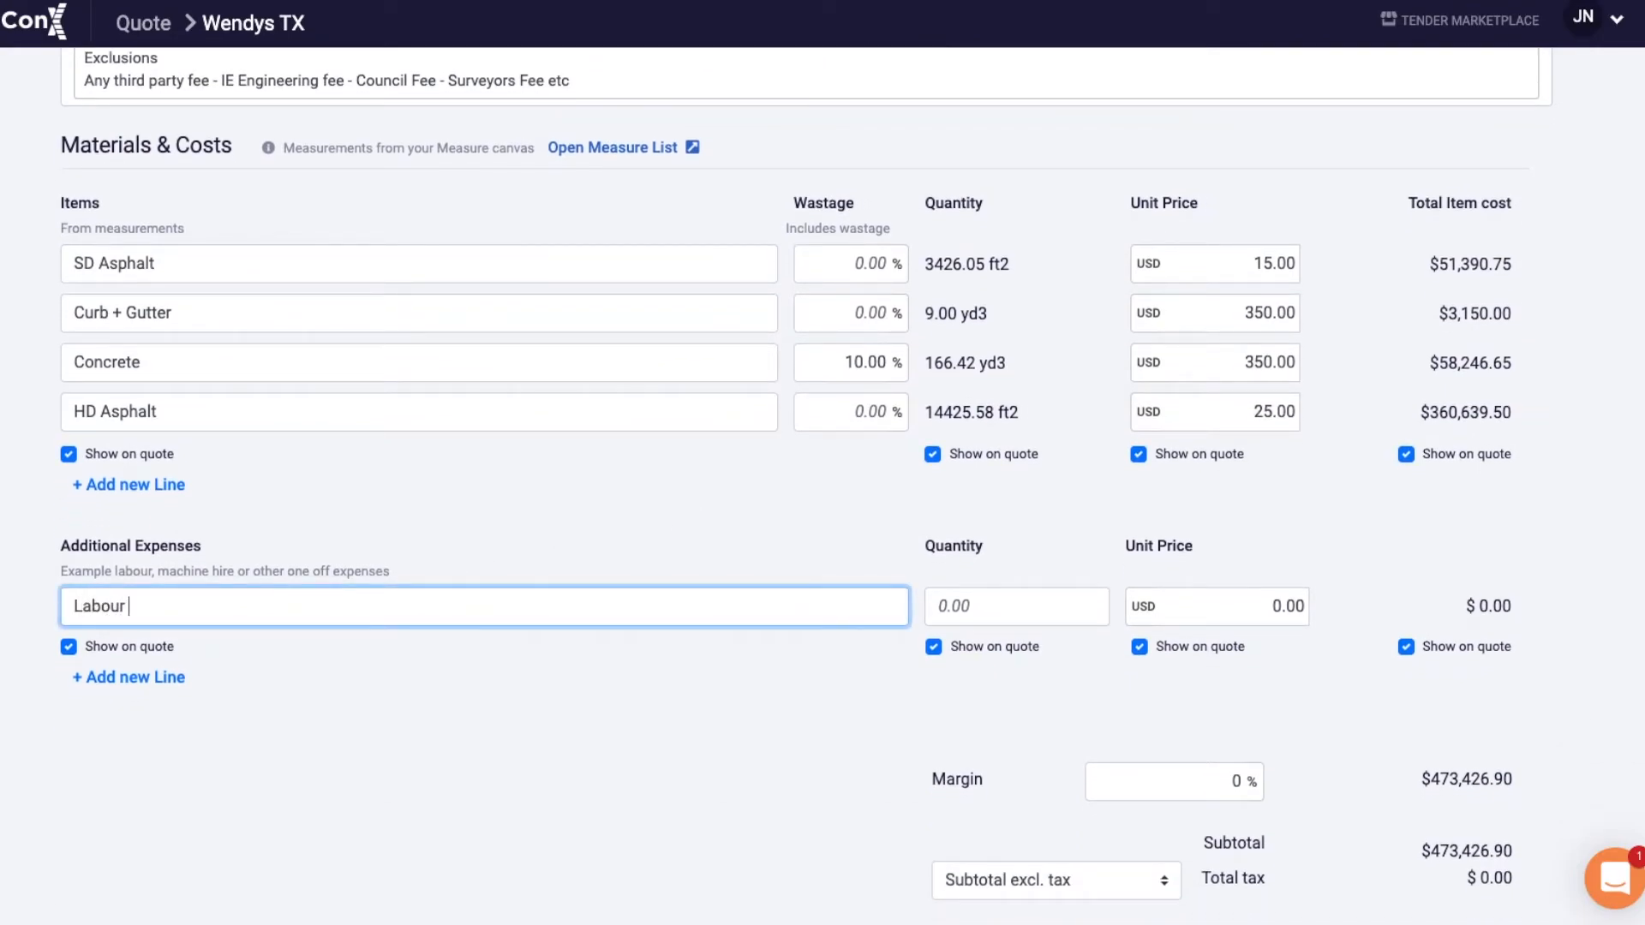
pyautogui.write('x')
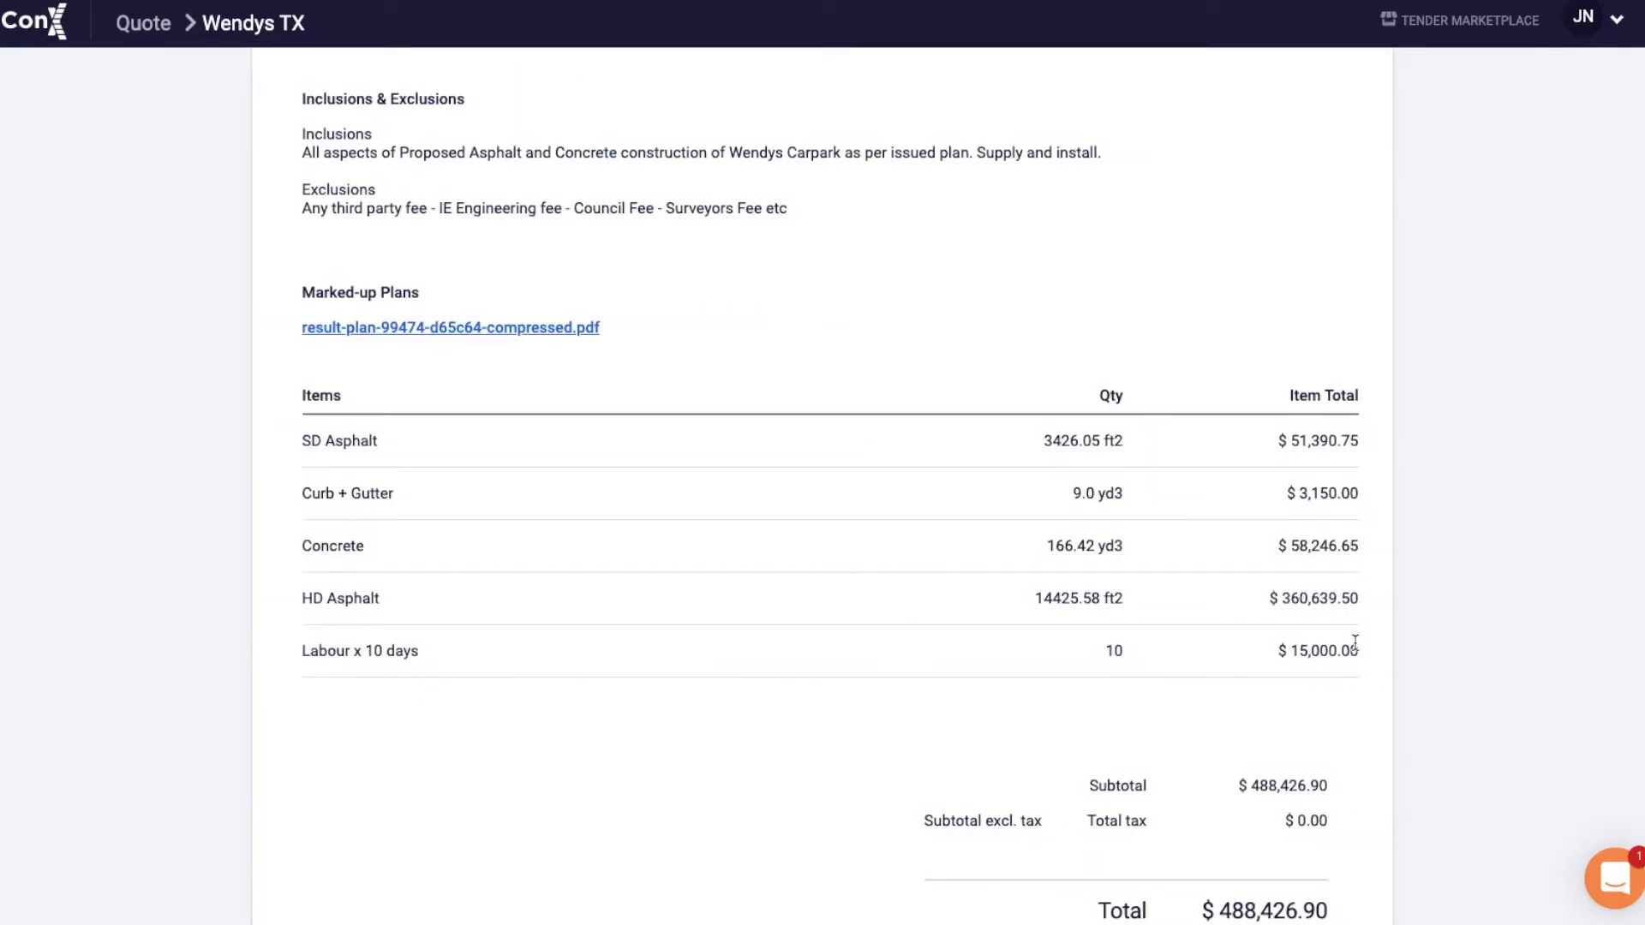
pyautogui.scroll(-3)
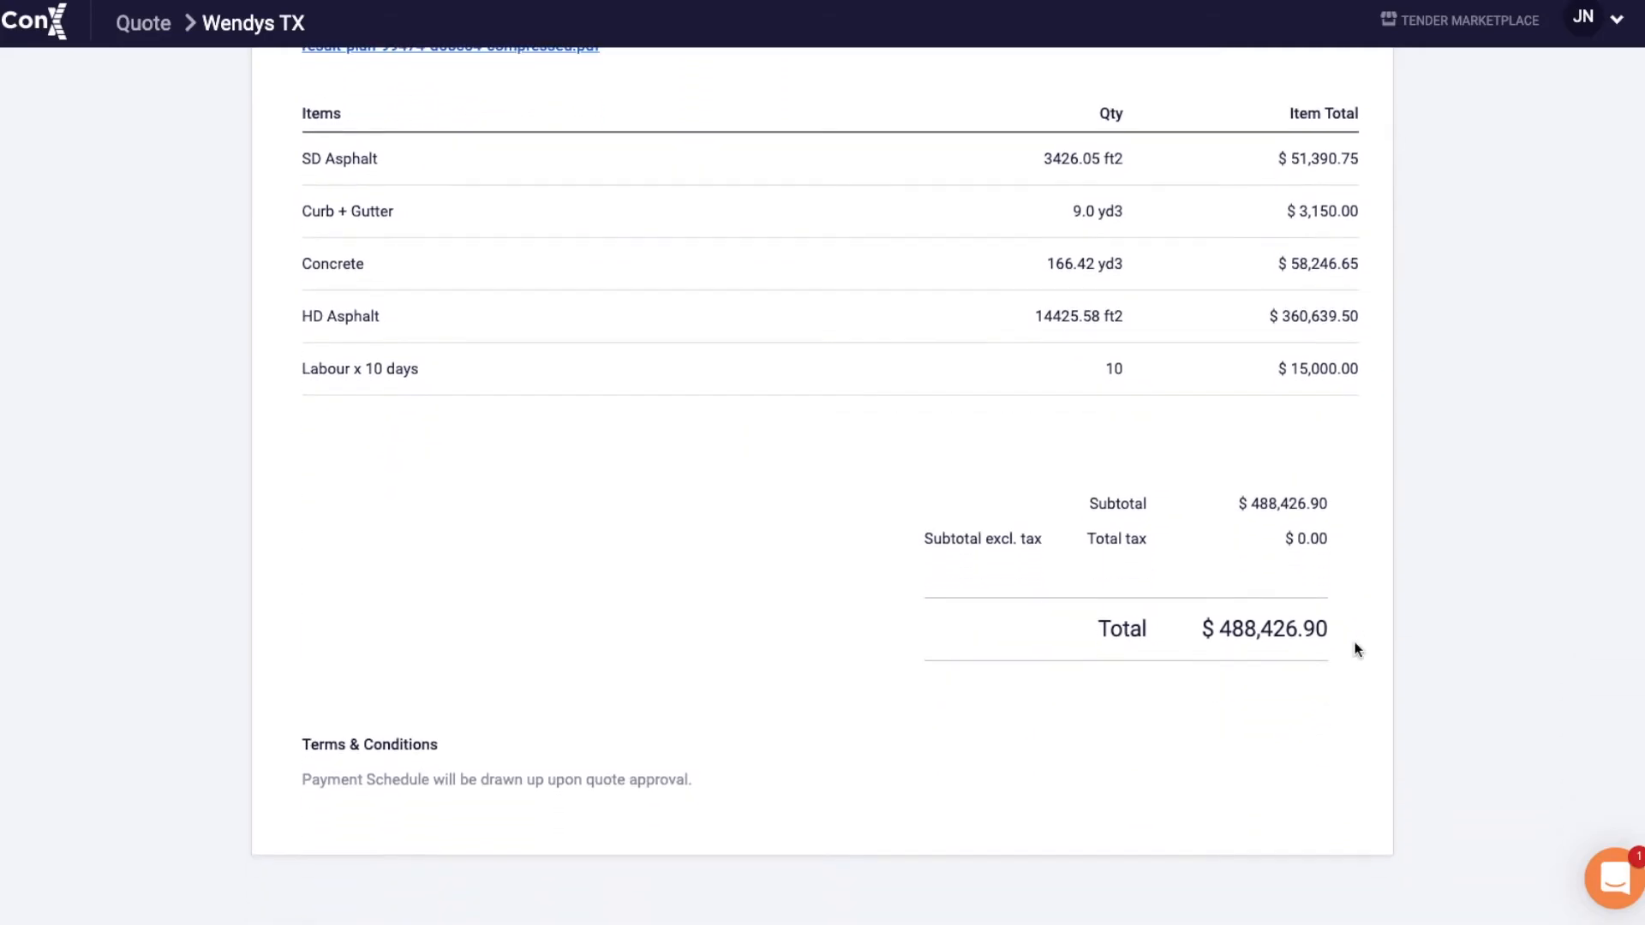
pyautogui.scroll(3)
pyautogui.write('jsla')
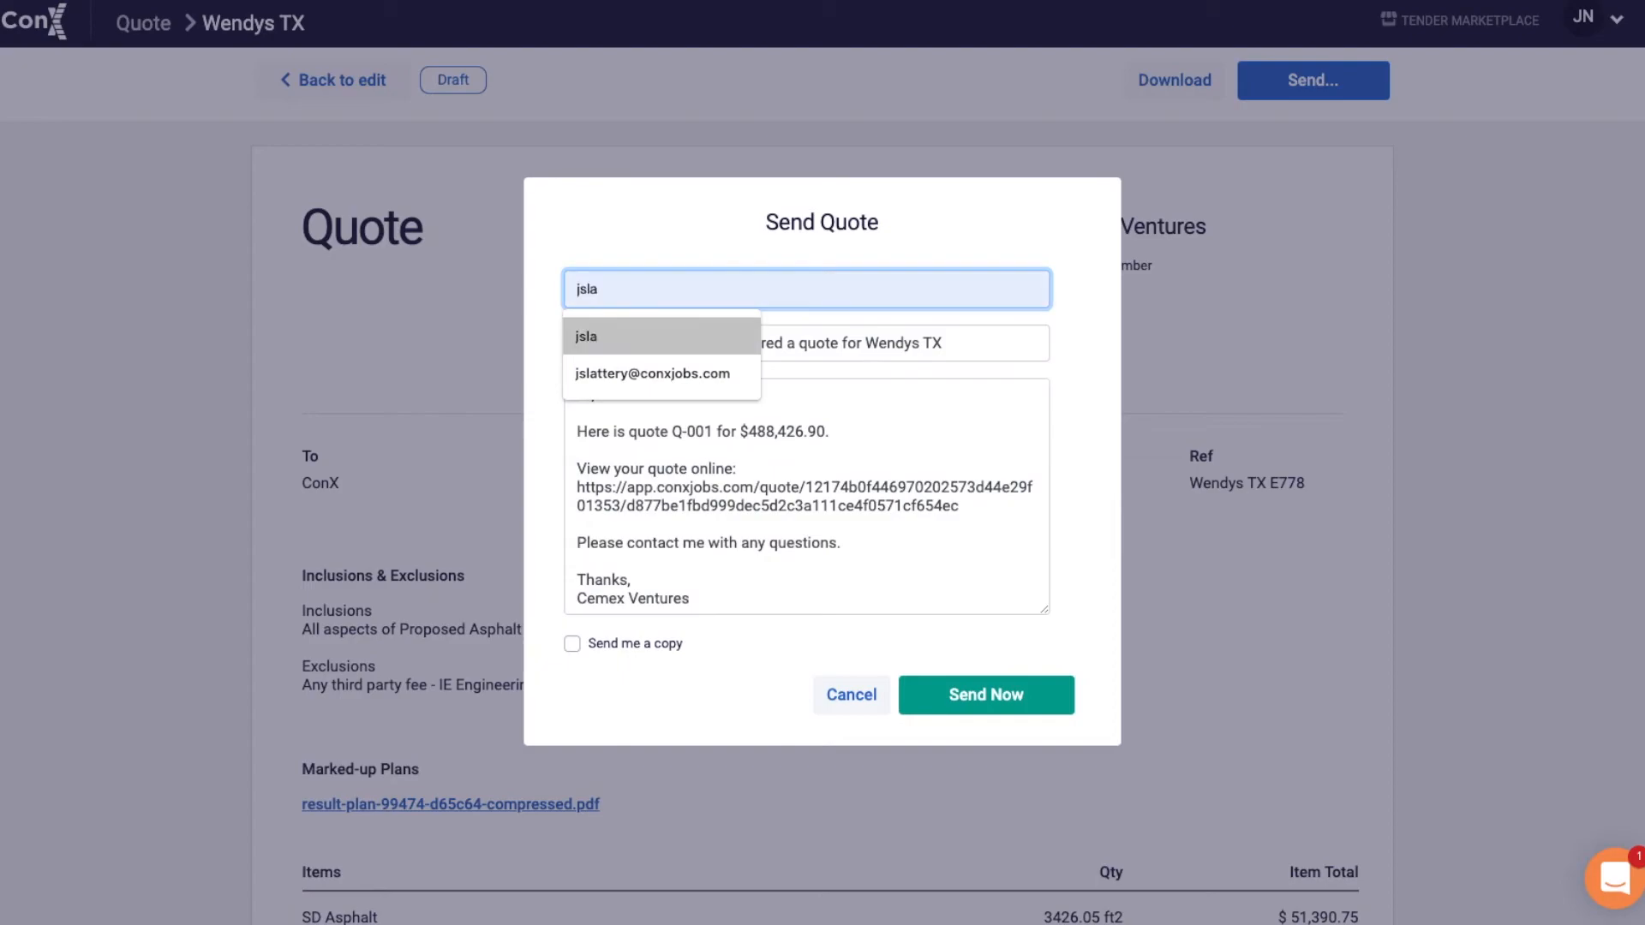
# Address the email to the suggested contractor and type a greeting to Jaun about the Wendy job.
pyautogui.click(651, 373)
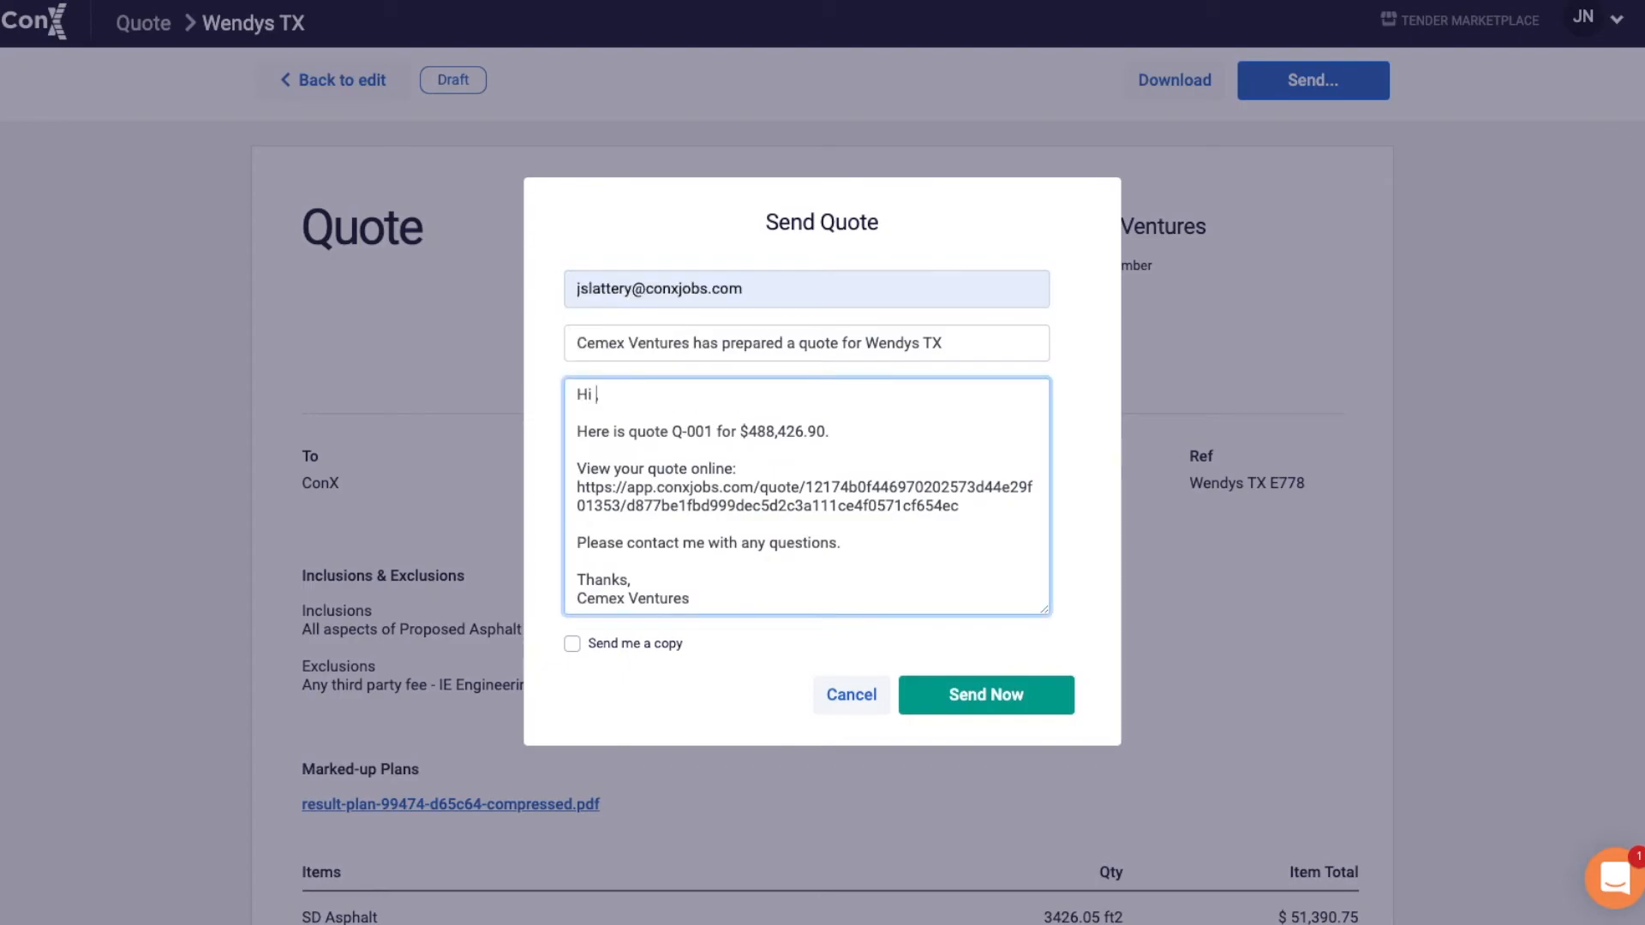
pyautogui.write('Jaun,')
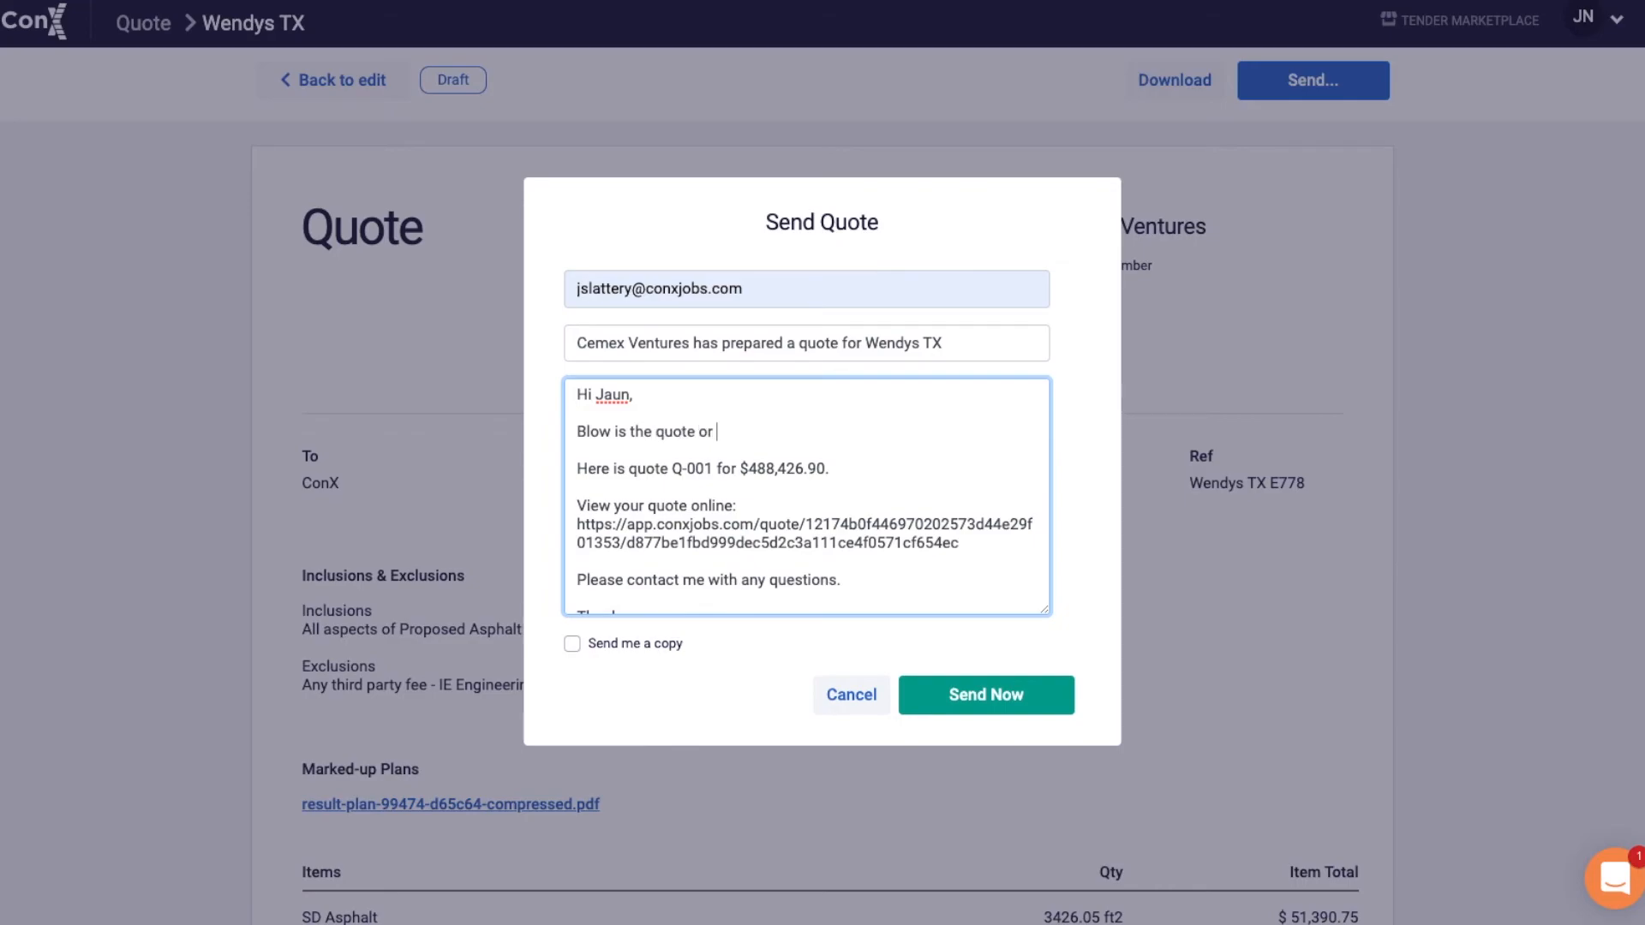
pyautogui.write('for the Wendy')
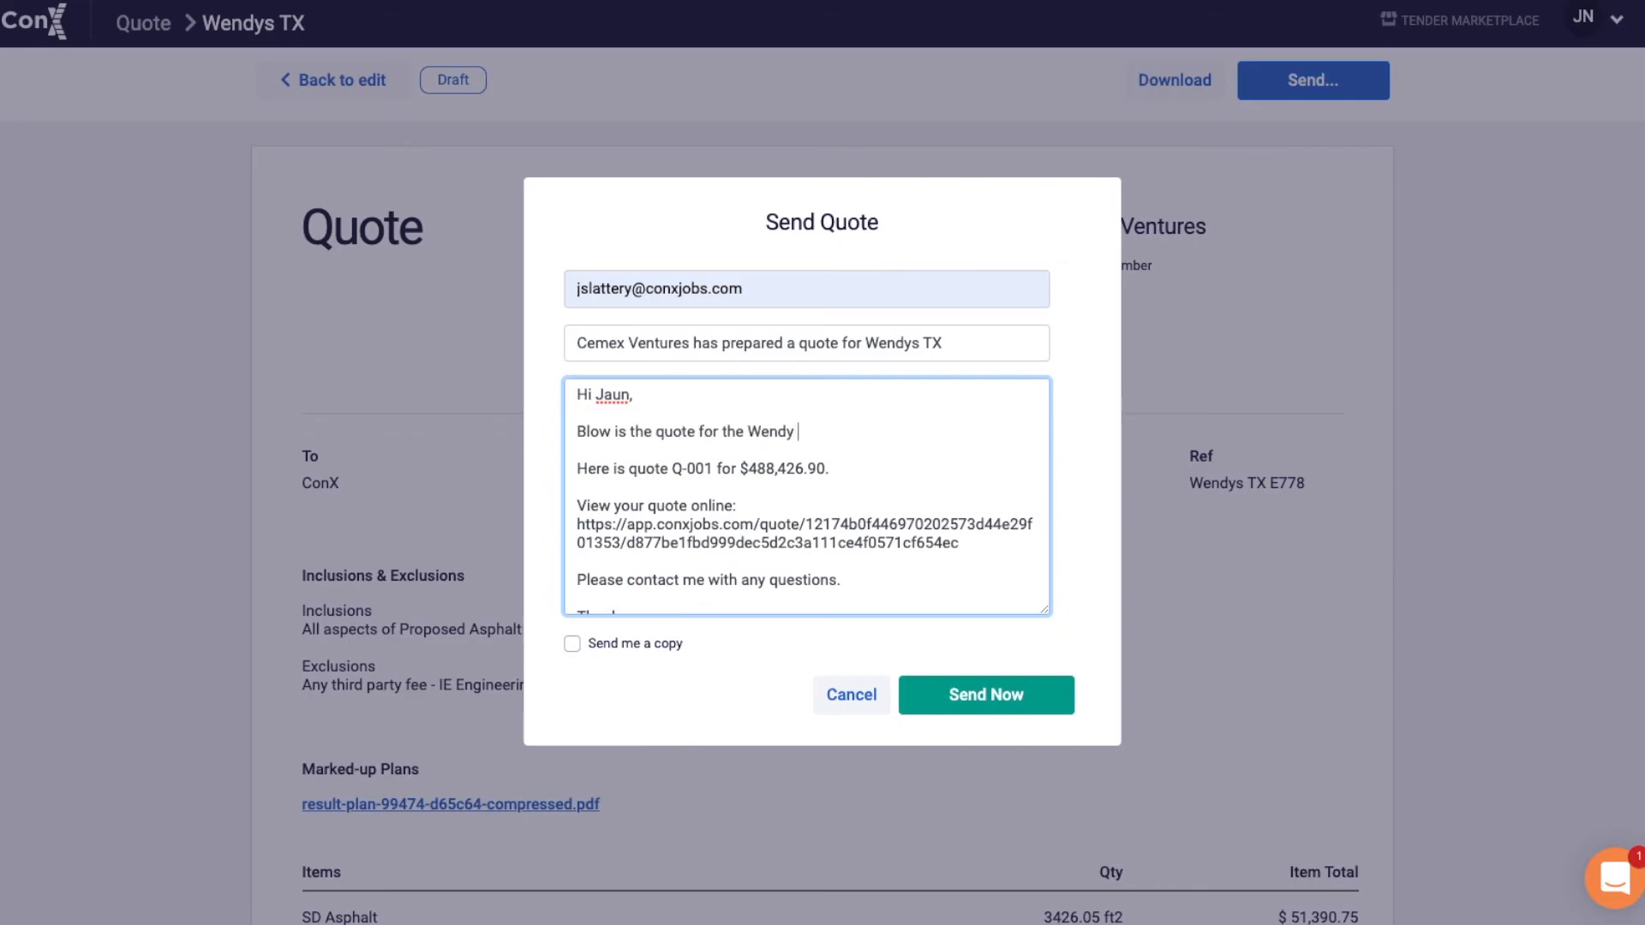
pyautogui.write('job. Touch base with any questions. T')
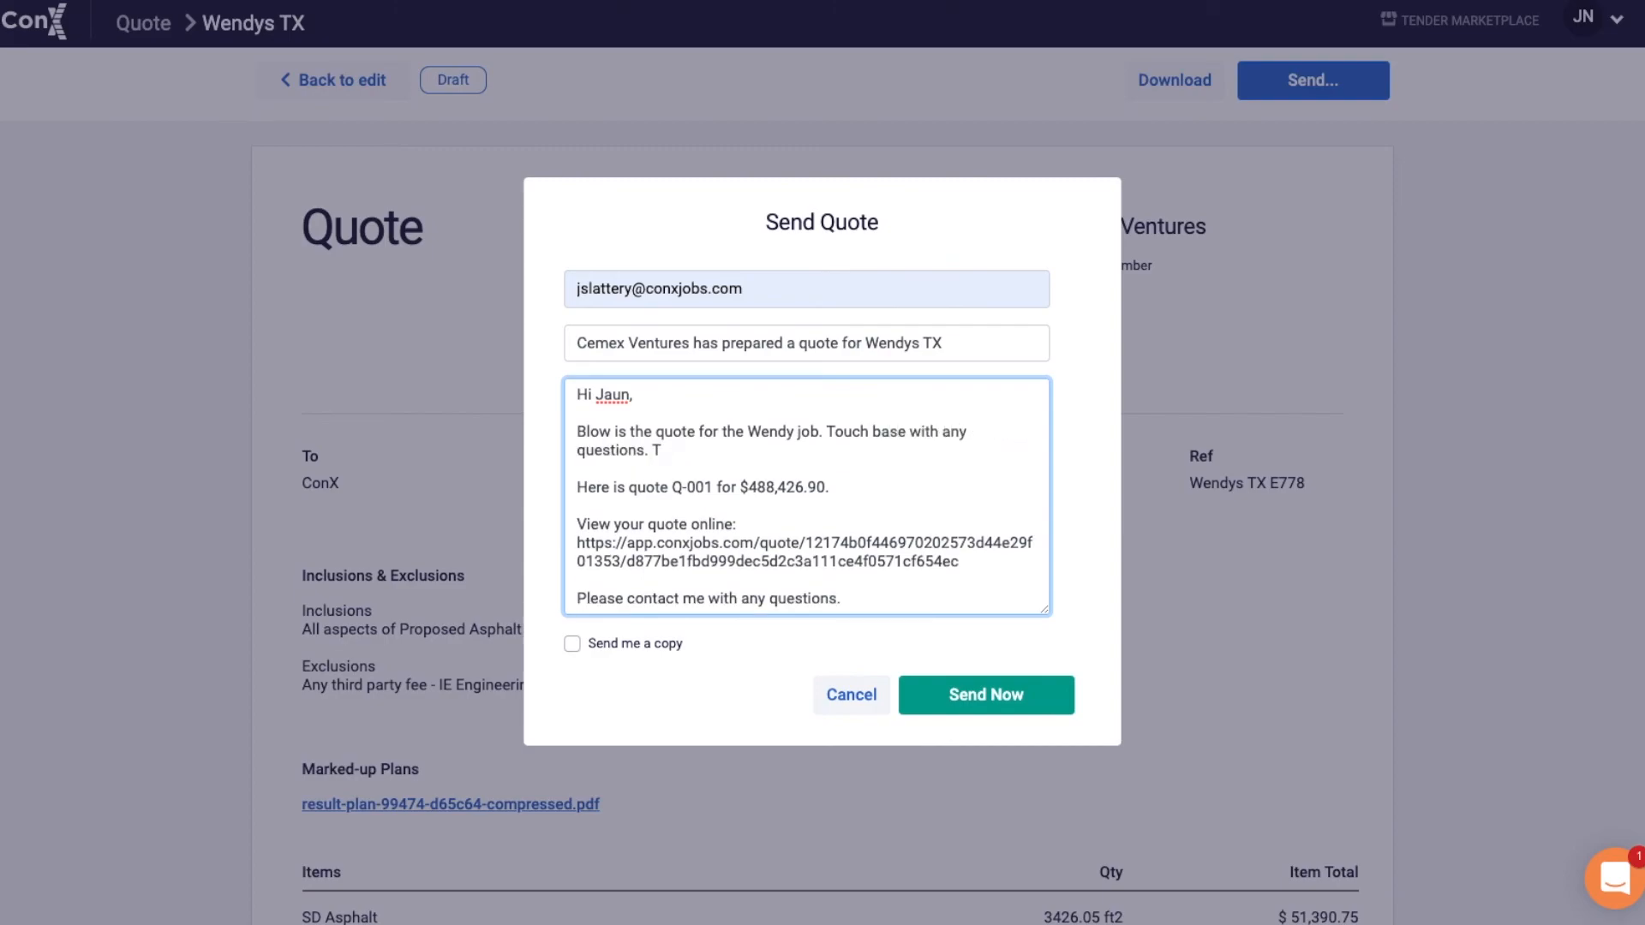
pyautogui.write('hanks,')
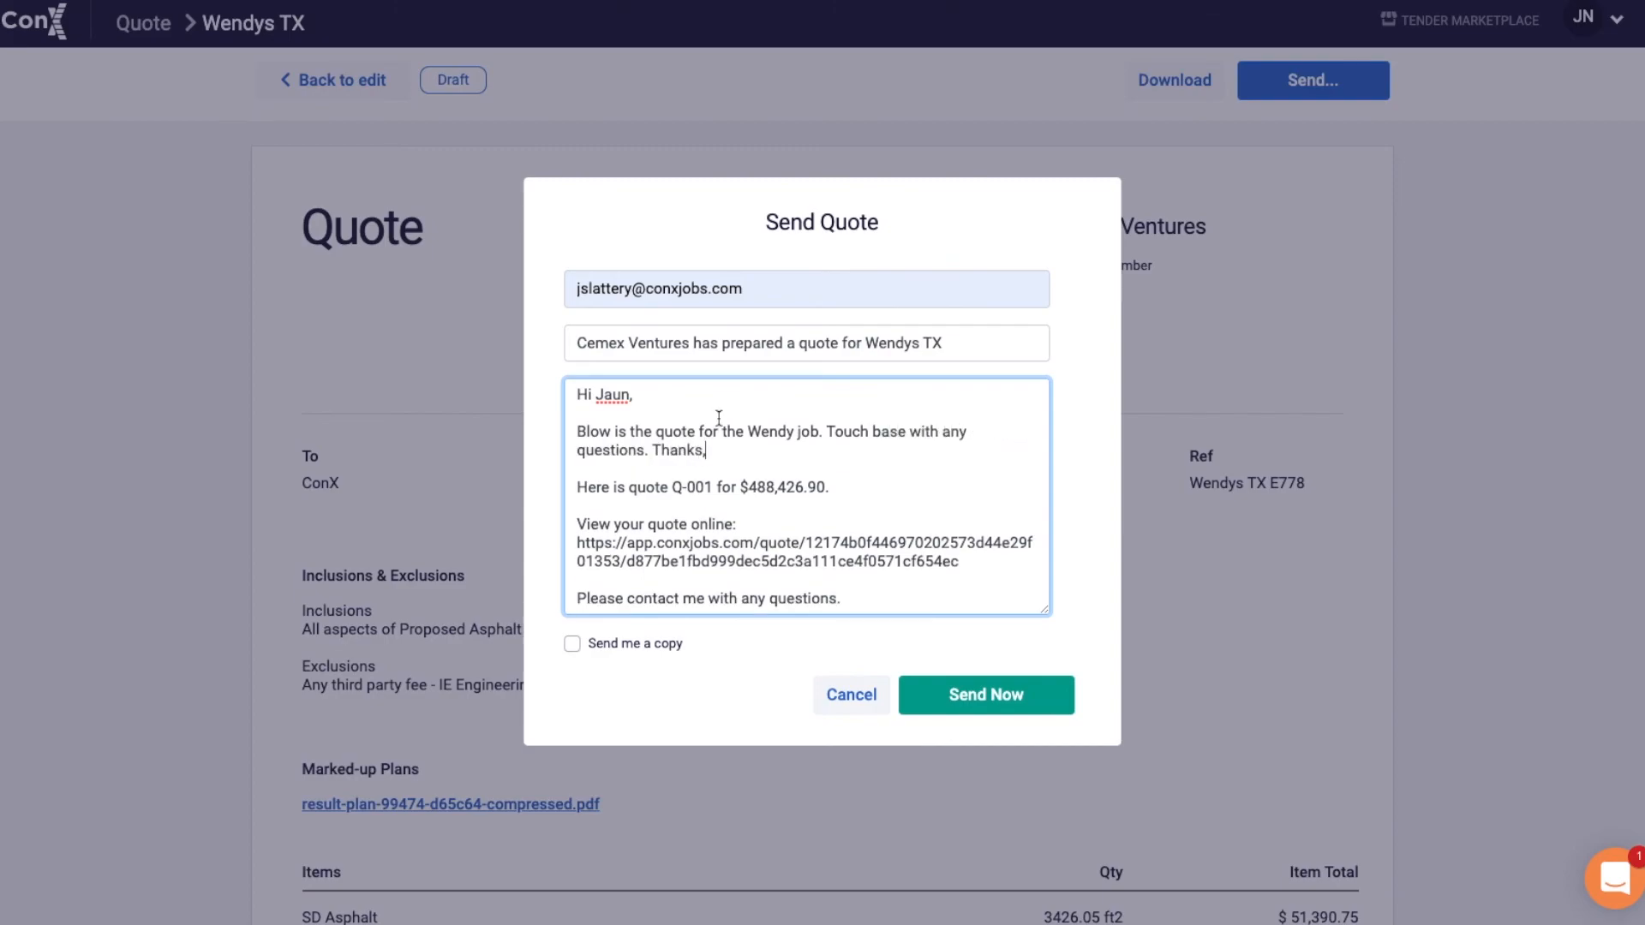